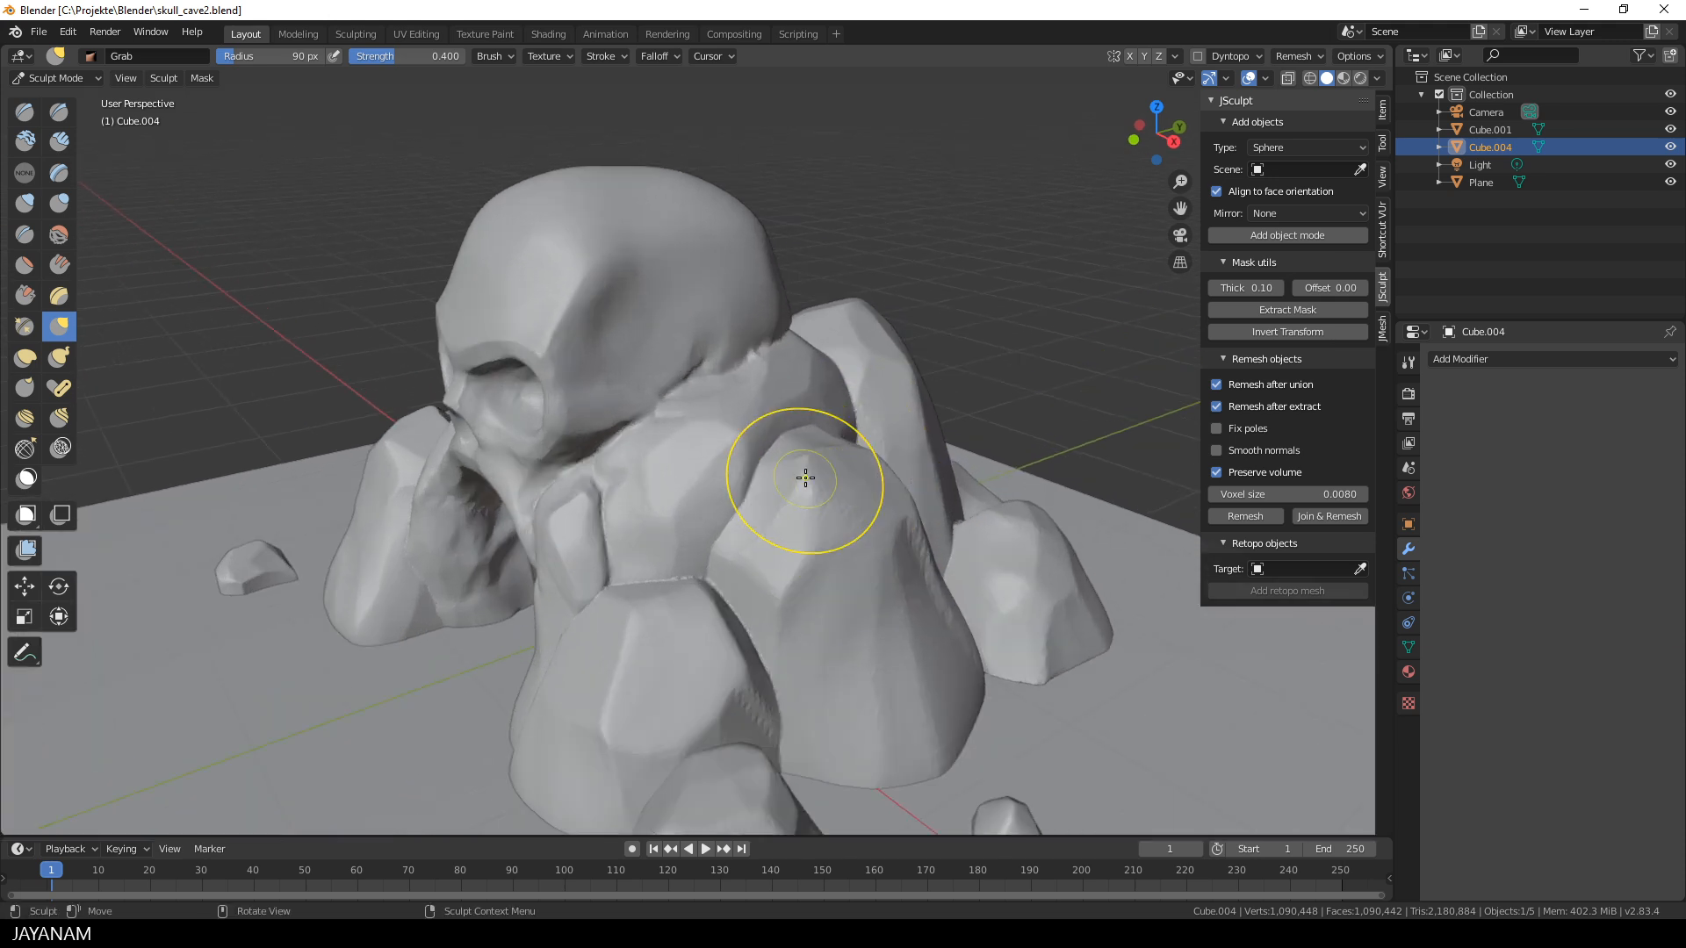
Switch to the Mask brush to mask the skull cave except a small spot
{"action": "left_click", "coordinate": [24, 480]}
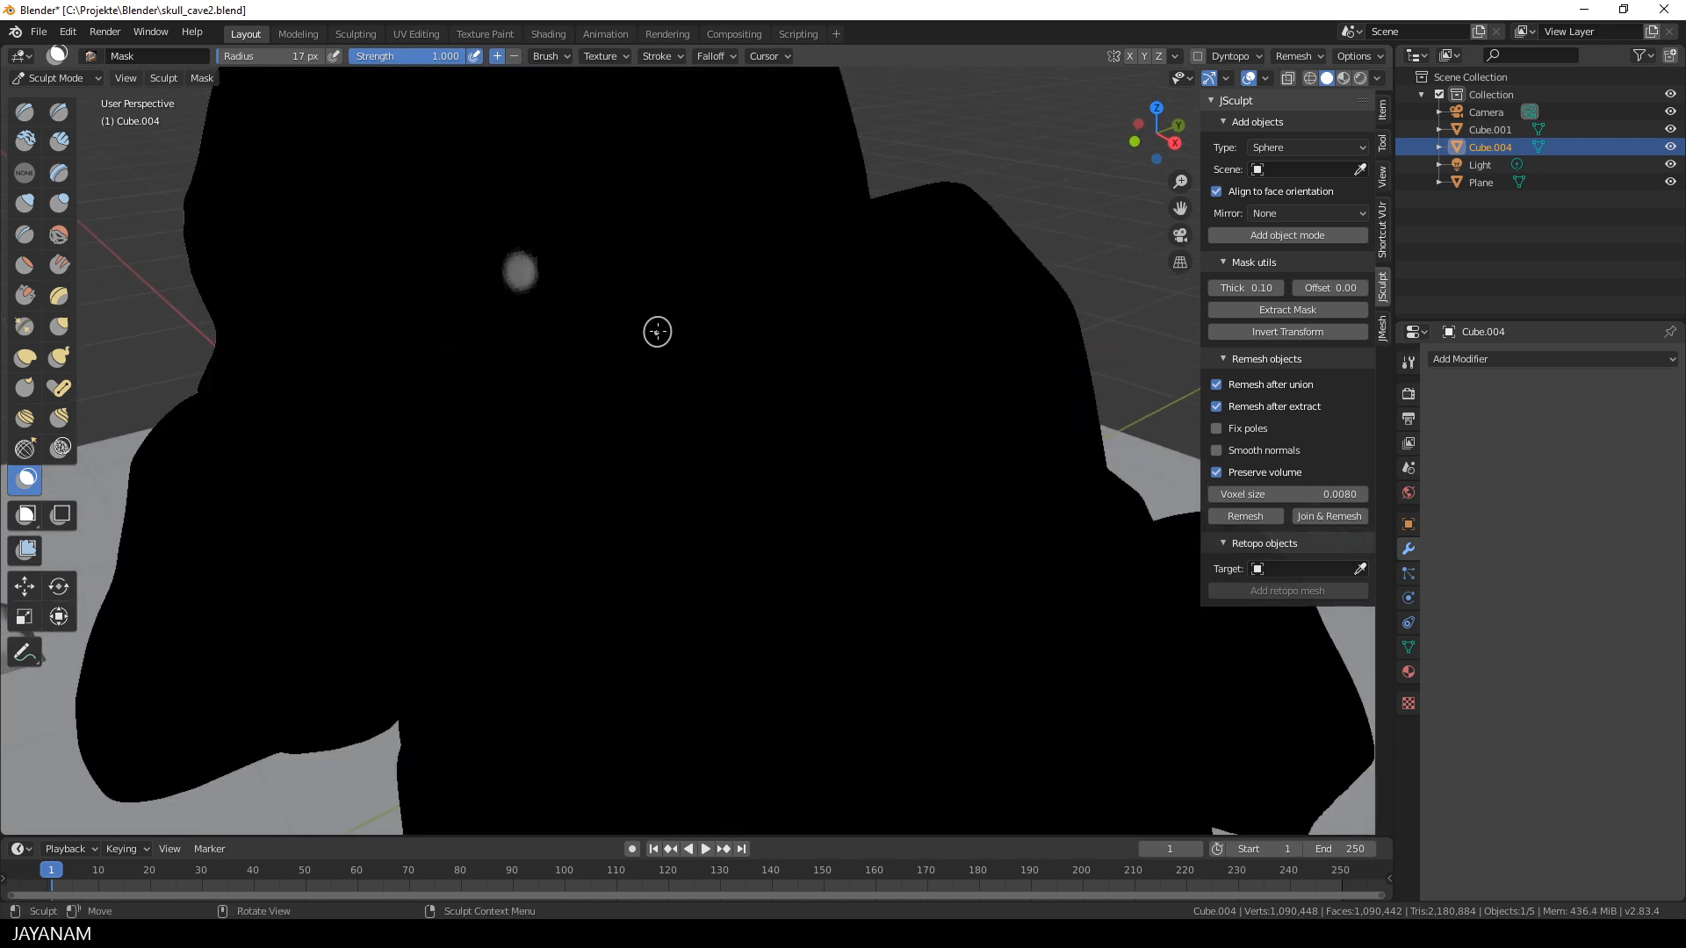
{"action": "mouse_move", "coordinate": [59, 616]}
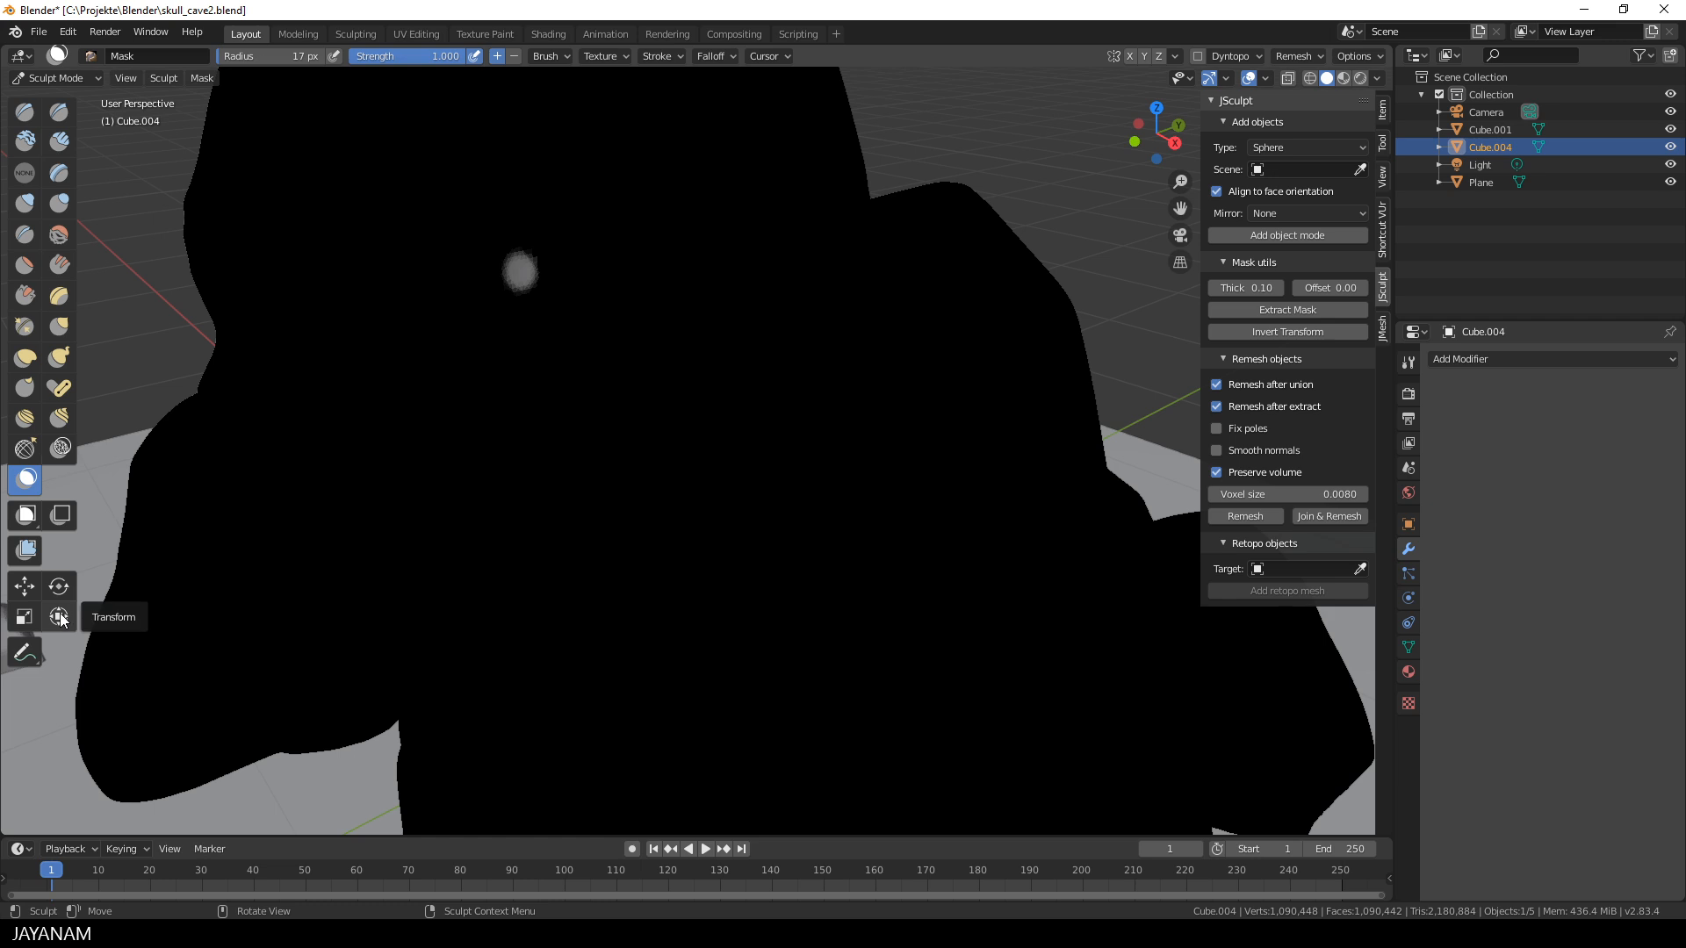
{"action": "mouse_move", "coordinate": [59, 617]}
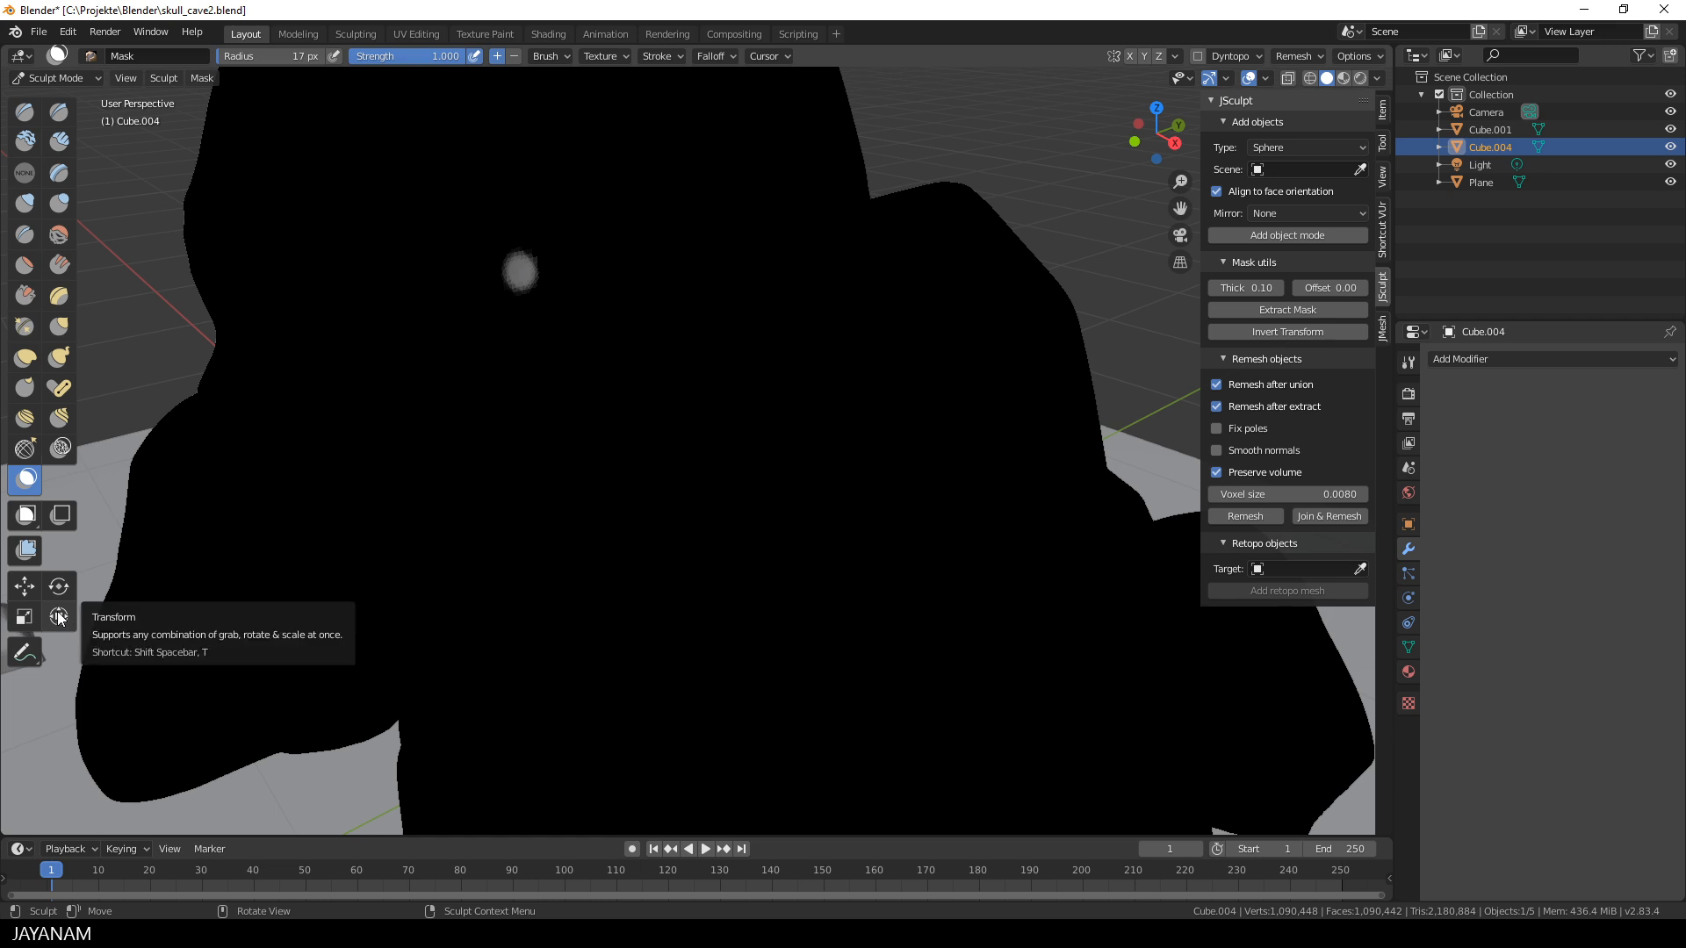
Use the Transform tool and set the pivot to the unmasked spot via Sculpt > Set Pivot
{"action": "left_click", "coordinate": [58, 617]}
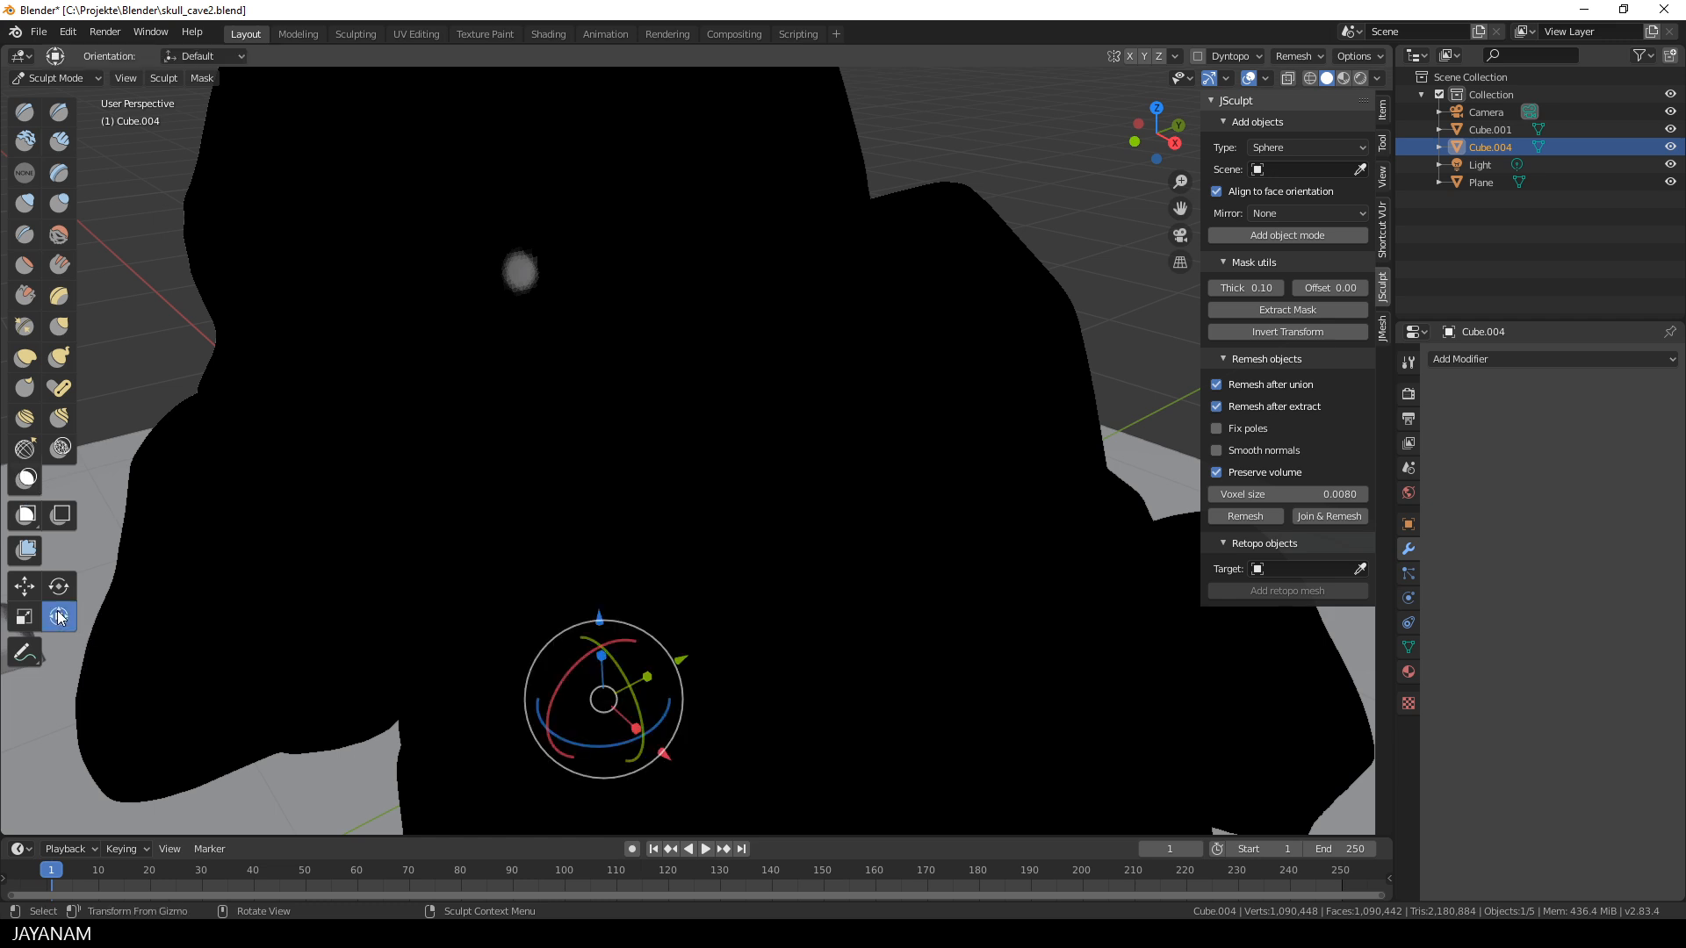
{"action": "mouse_move", "coordinate": [599, 675]}
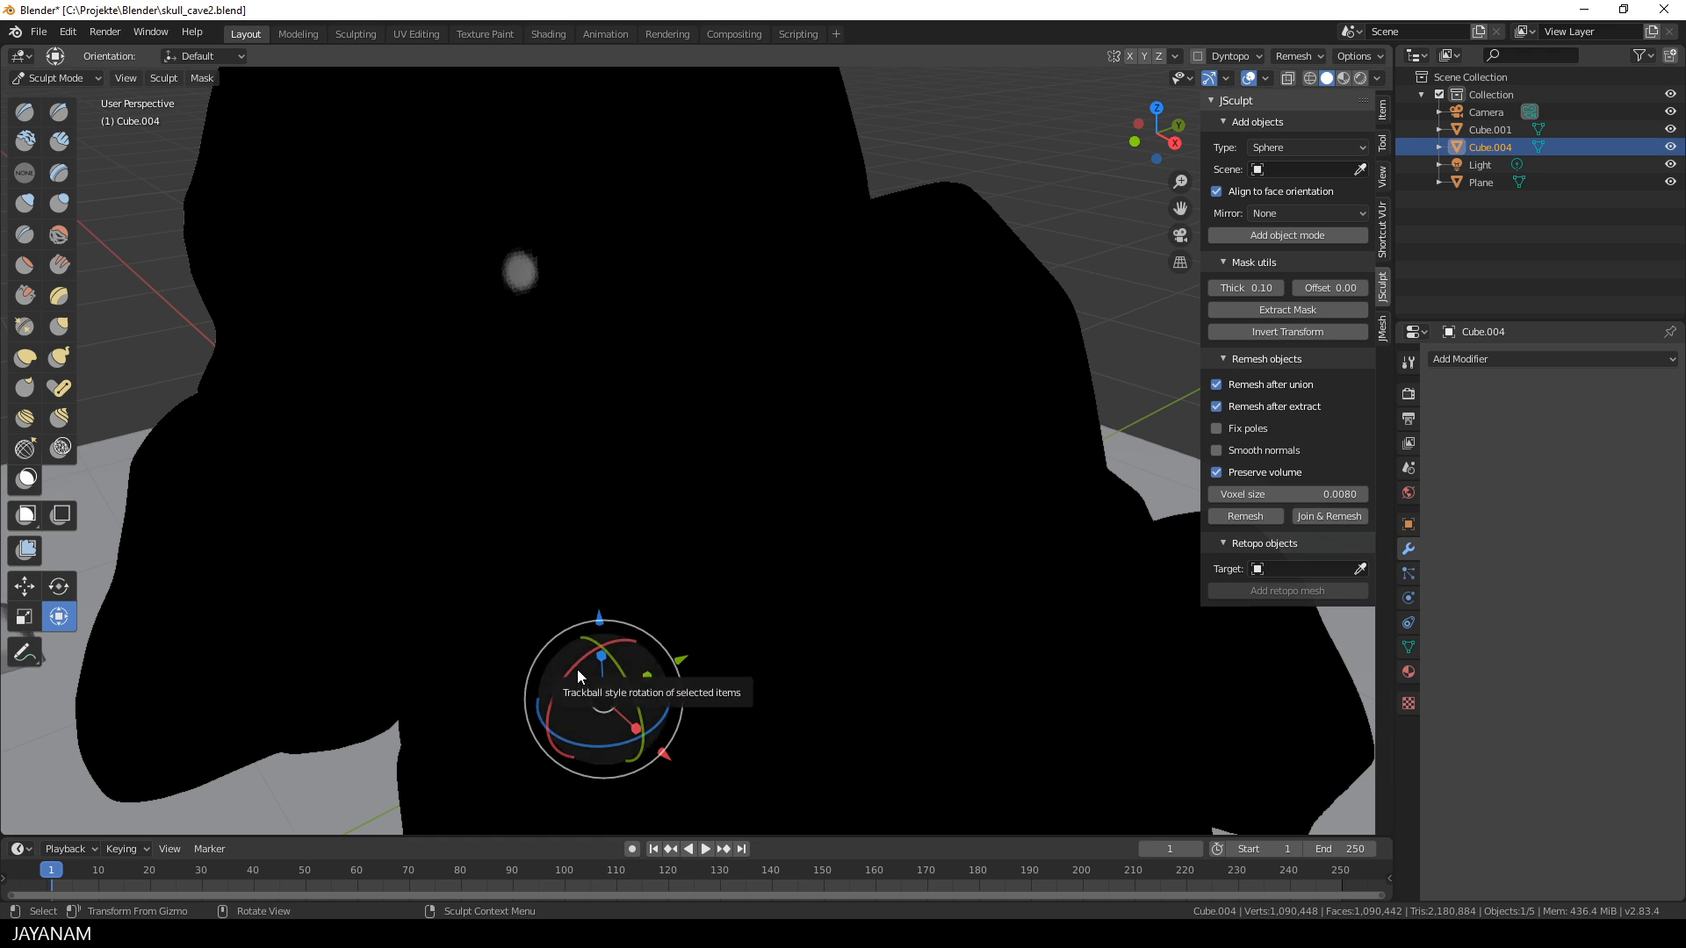
{"action": "left_click", "coordinate": [164, 77]}
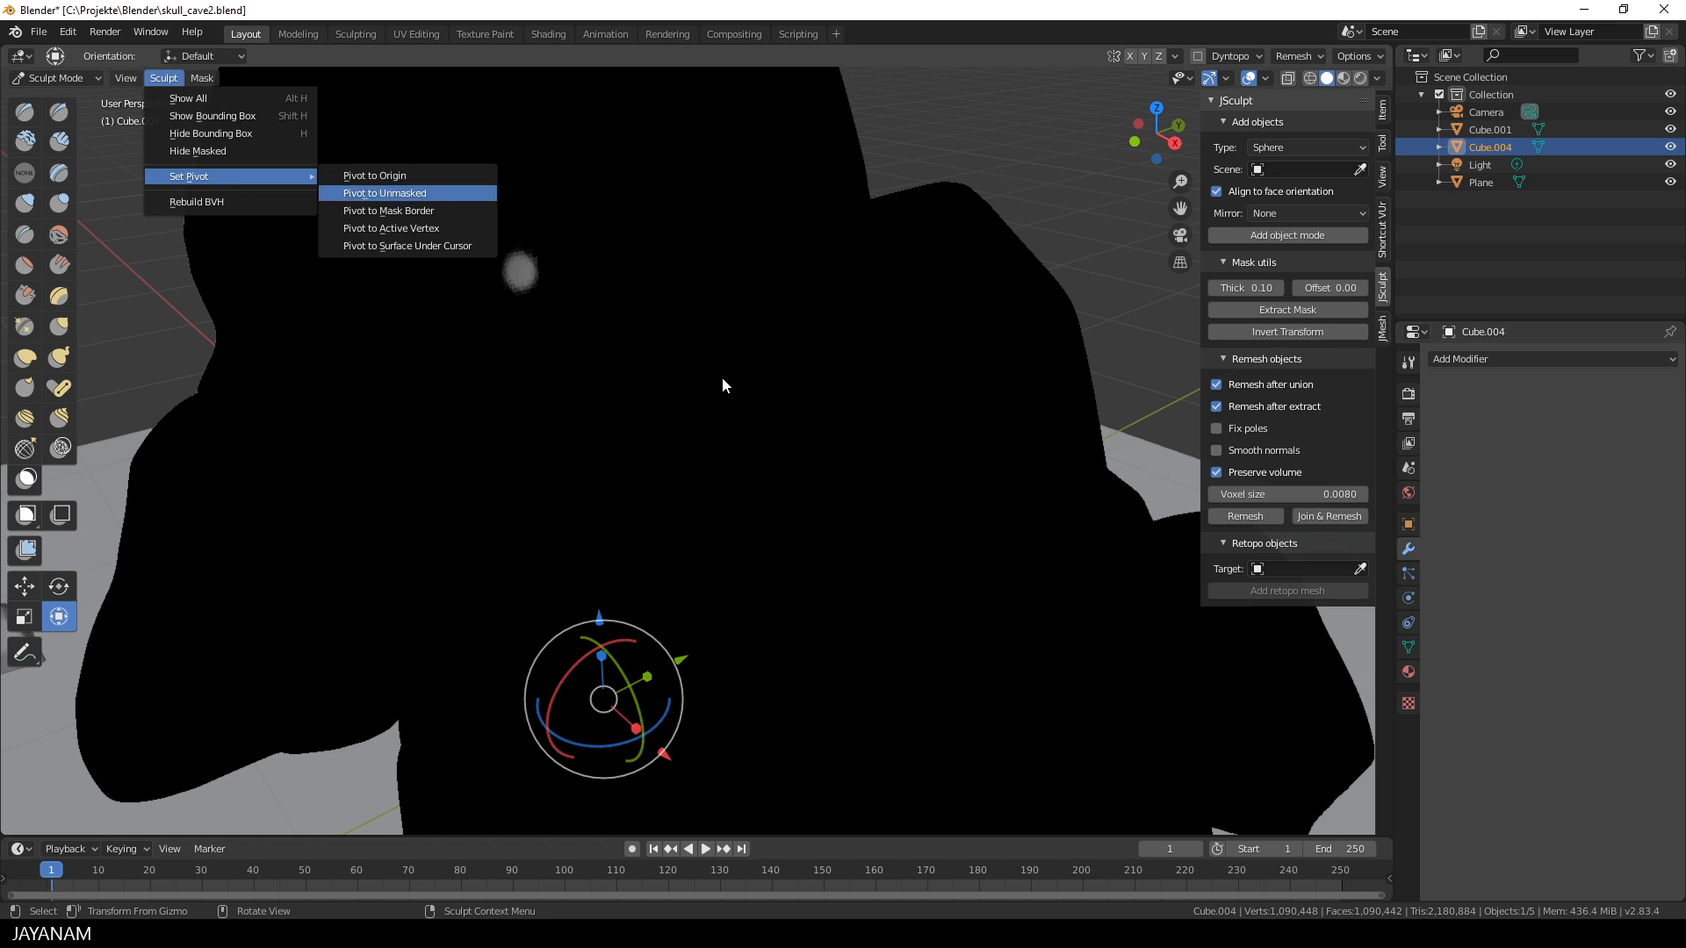
{"action": "left_click", "coordinate": [385, 192]}
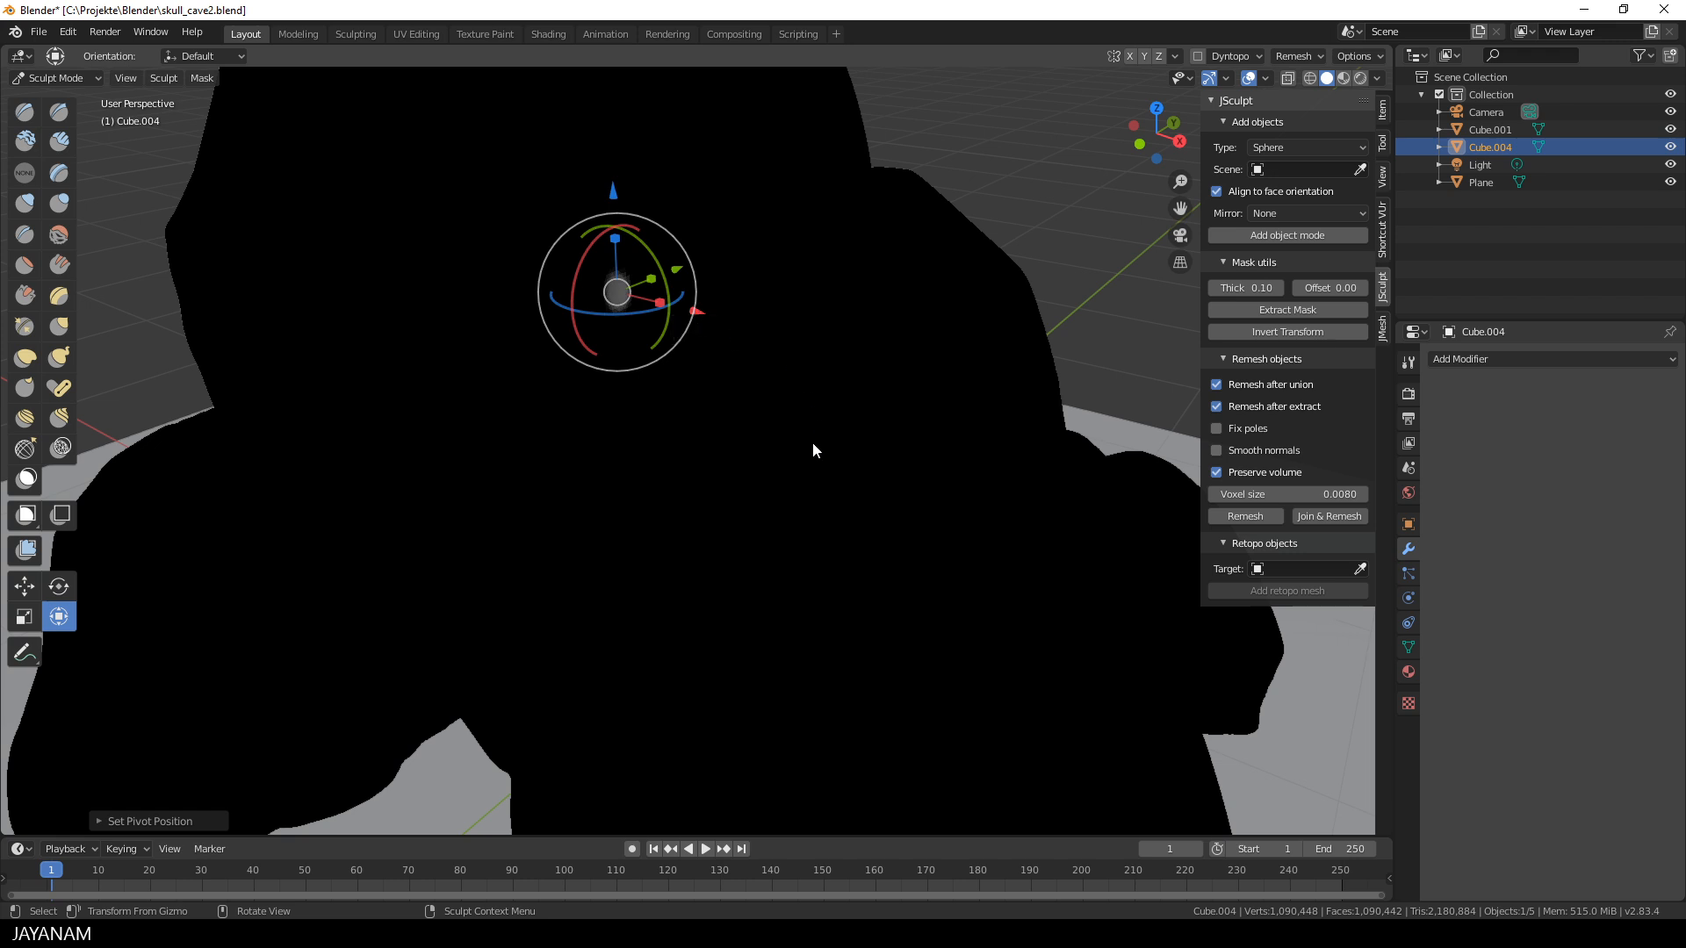
{"action": "mouse_move", "coordinate": [806, 462]}
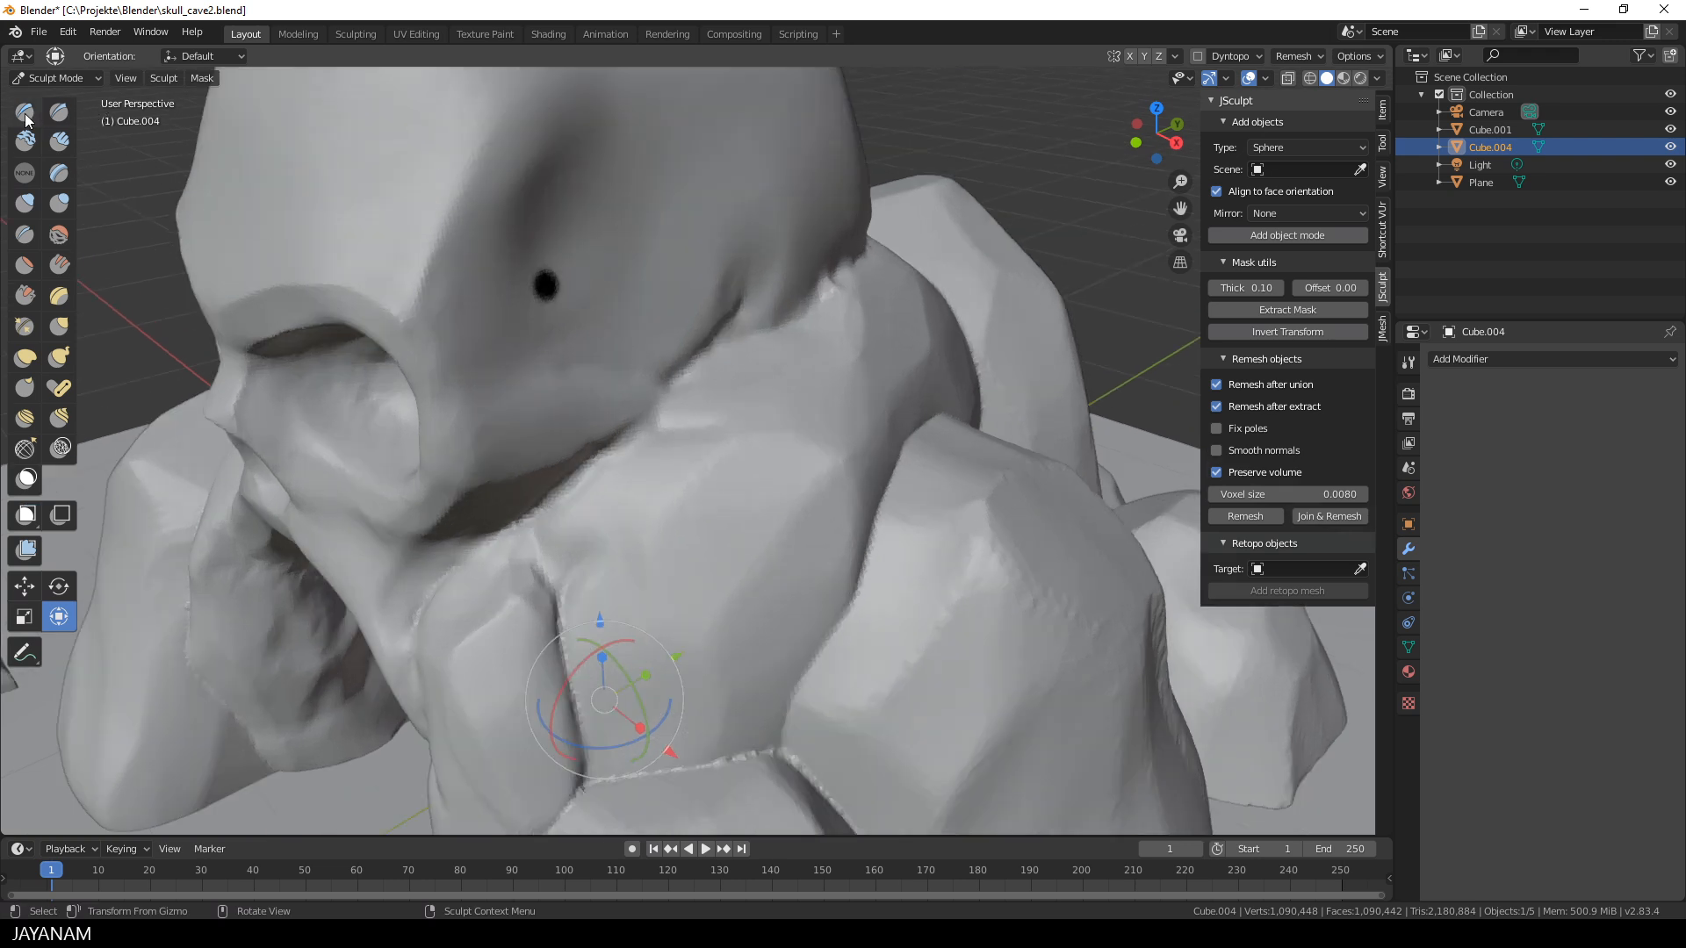
Select the SculptDraw brush for deepening eye sockets and the brow
{"action": "left_click", "coordinate": [24, 111]}
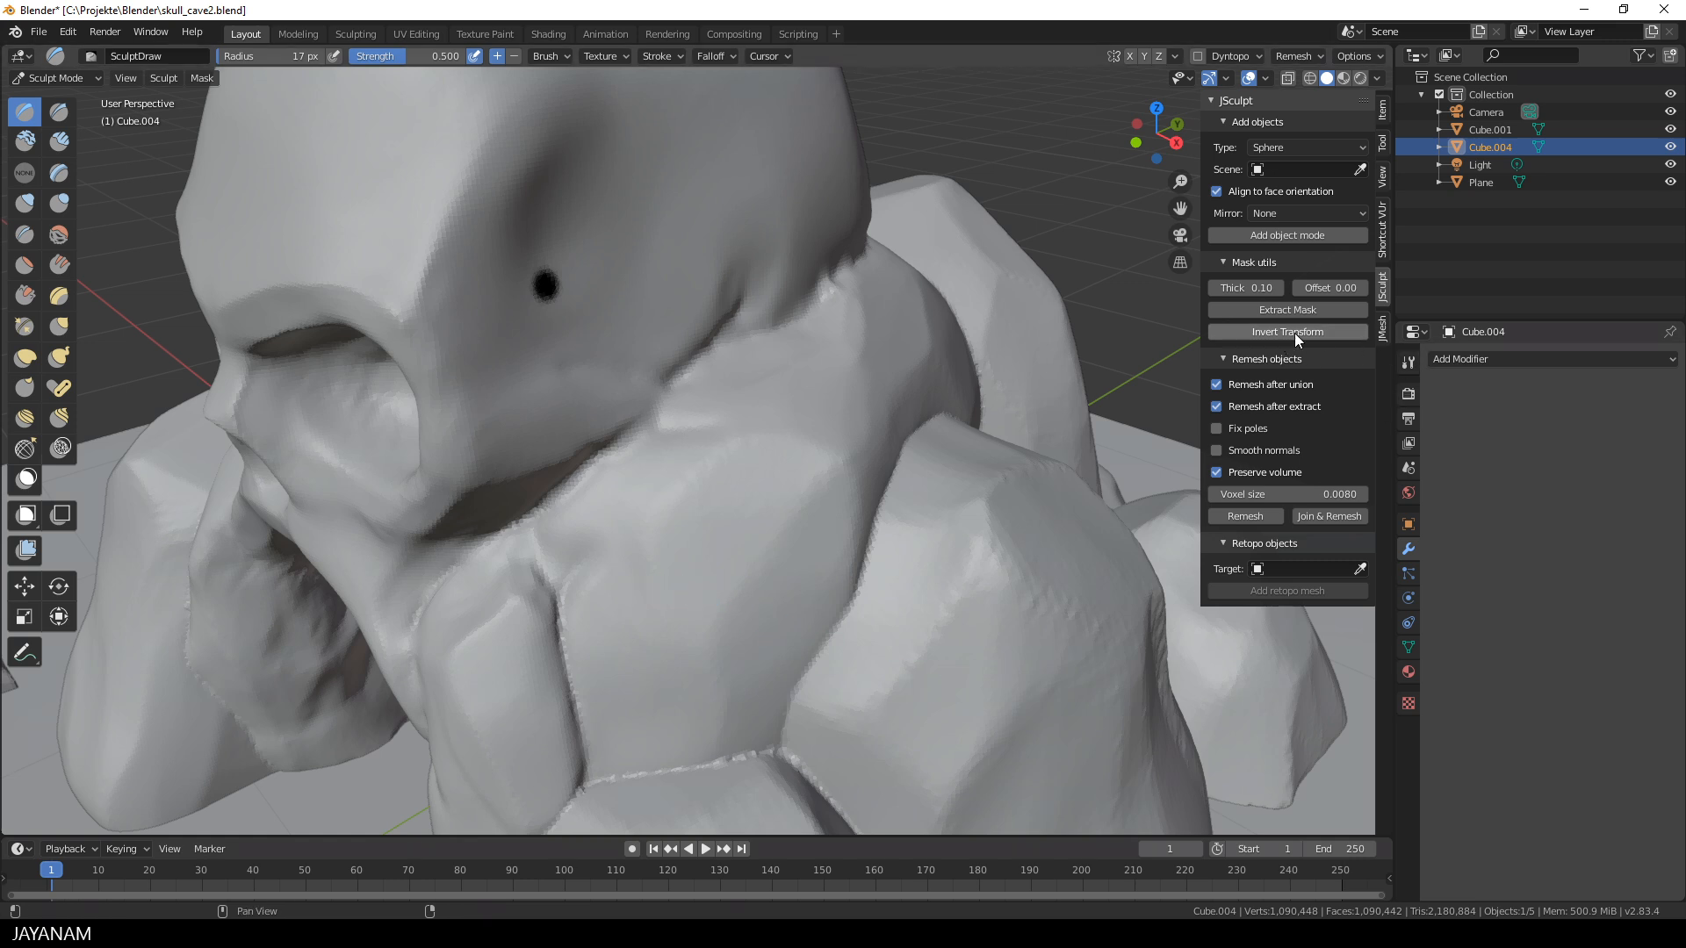
{"action": "mouse_move", "coordinate": [1288, 331]}
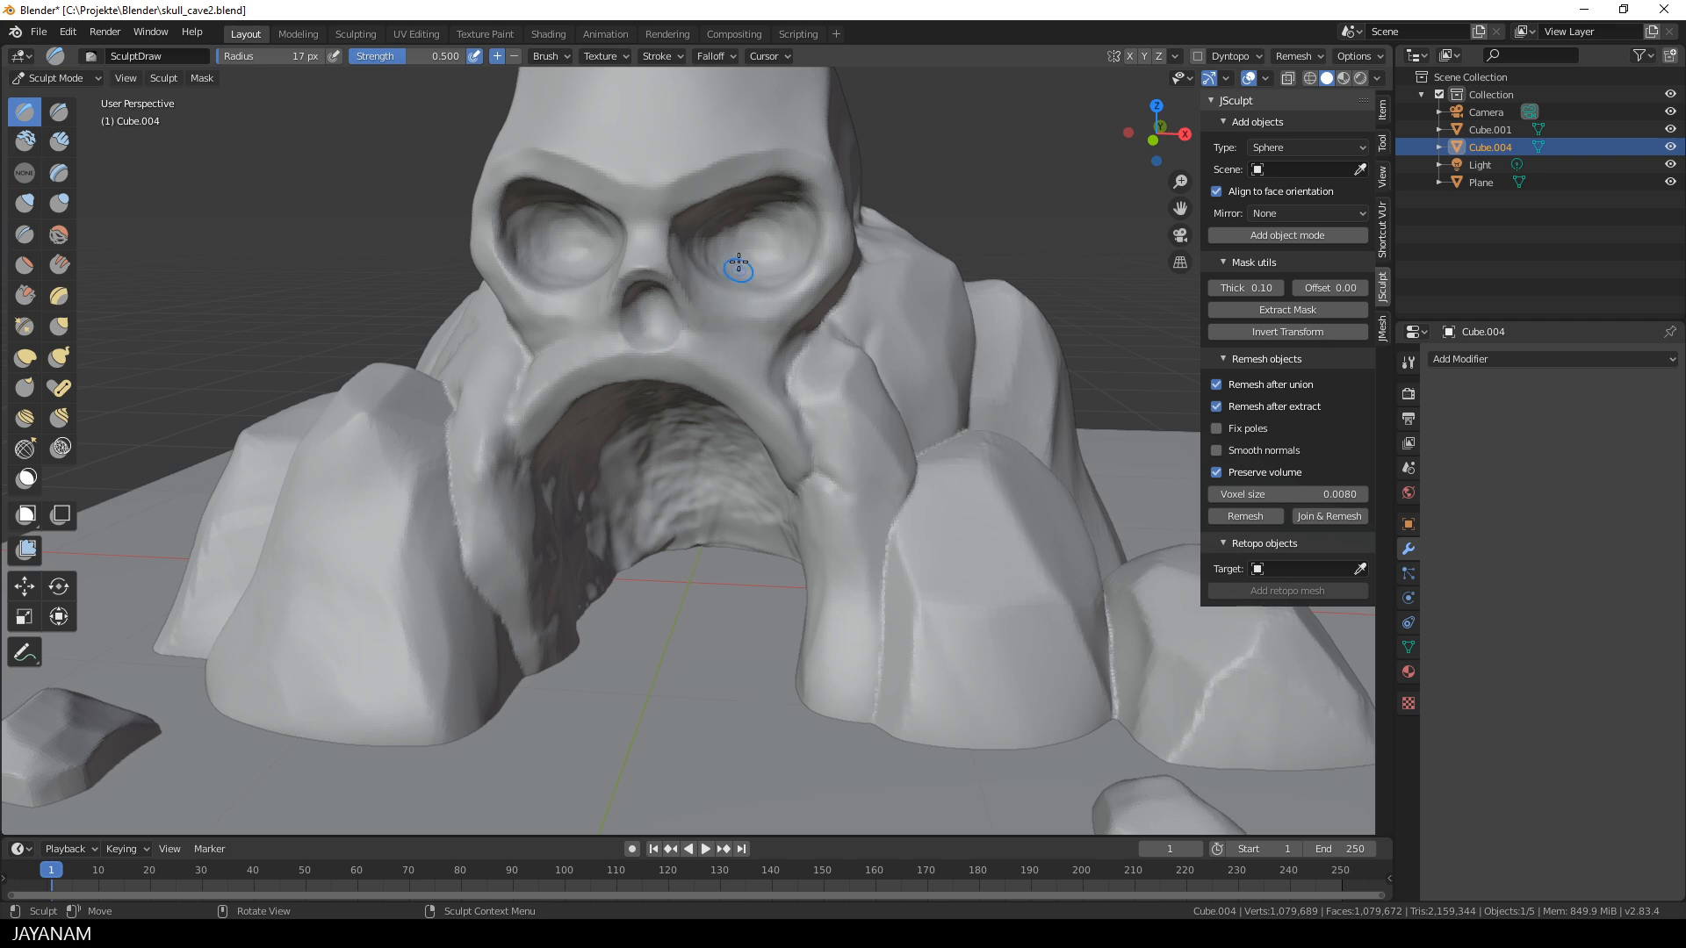
{"action": "mouse_move", "coordinate": [940, 485]}
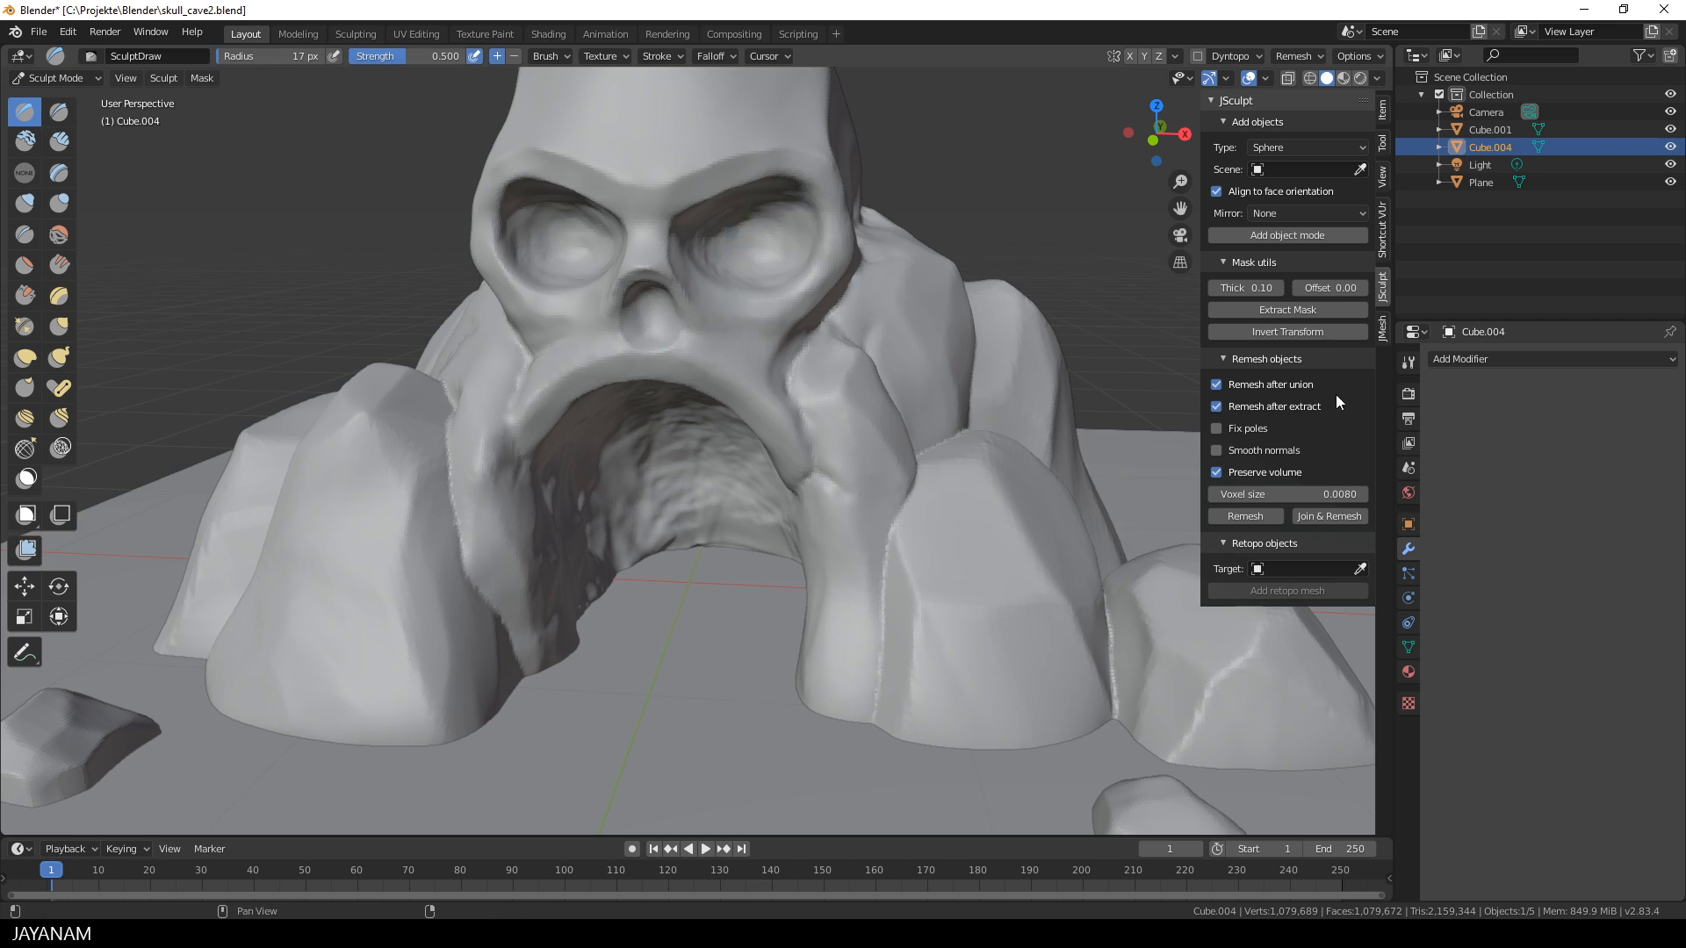
Enable Primitive Mode from the Mesh tab and draw a 2-point curve tube in the mouth
{"action": "left_click", "coordinate": [1382, 322]}
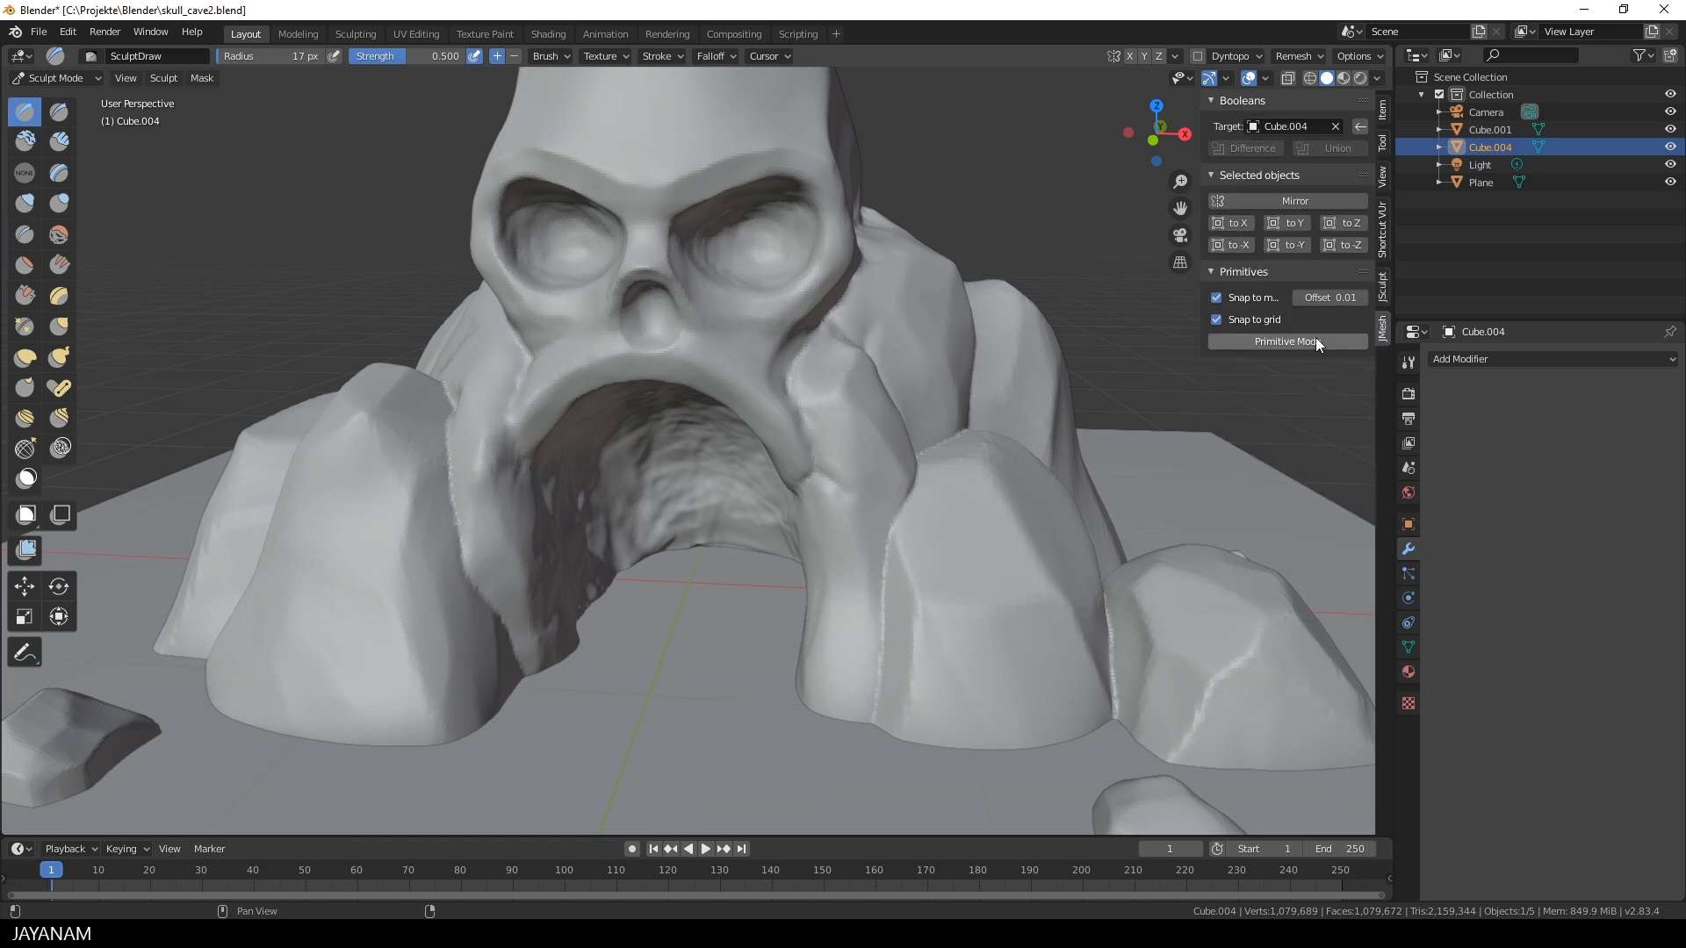
{"action": "left_click", "coordinate": [1286, 340]}
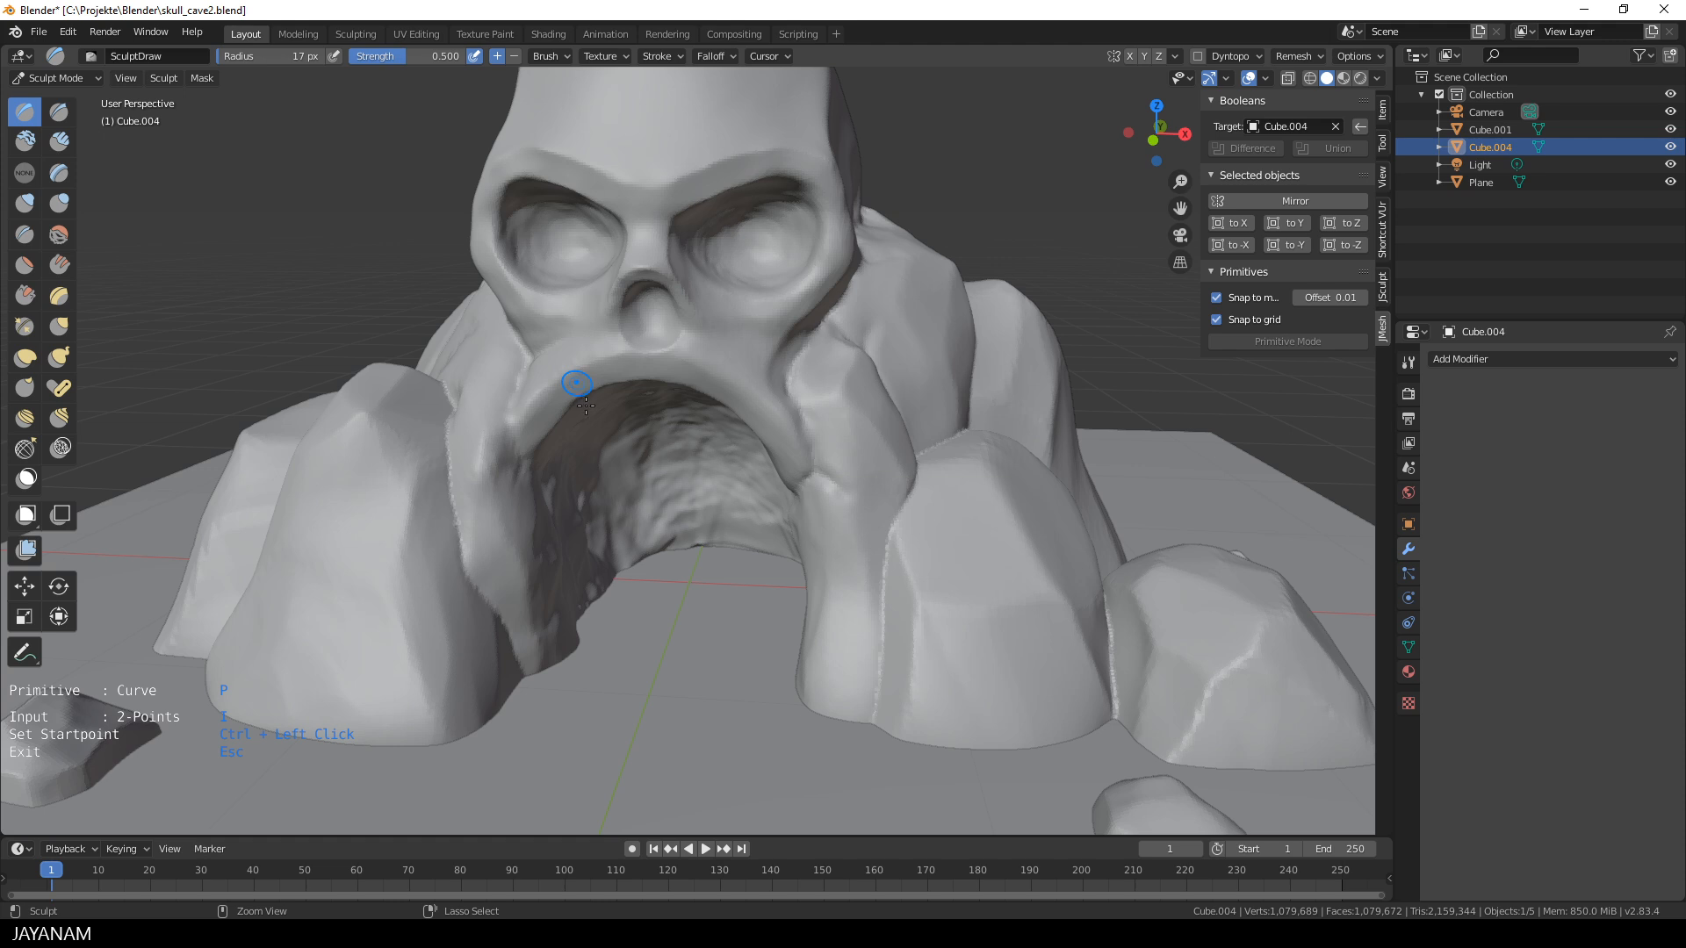
{"action": "left_click", "coordinate": [575, 383]}
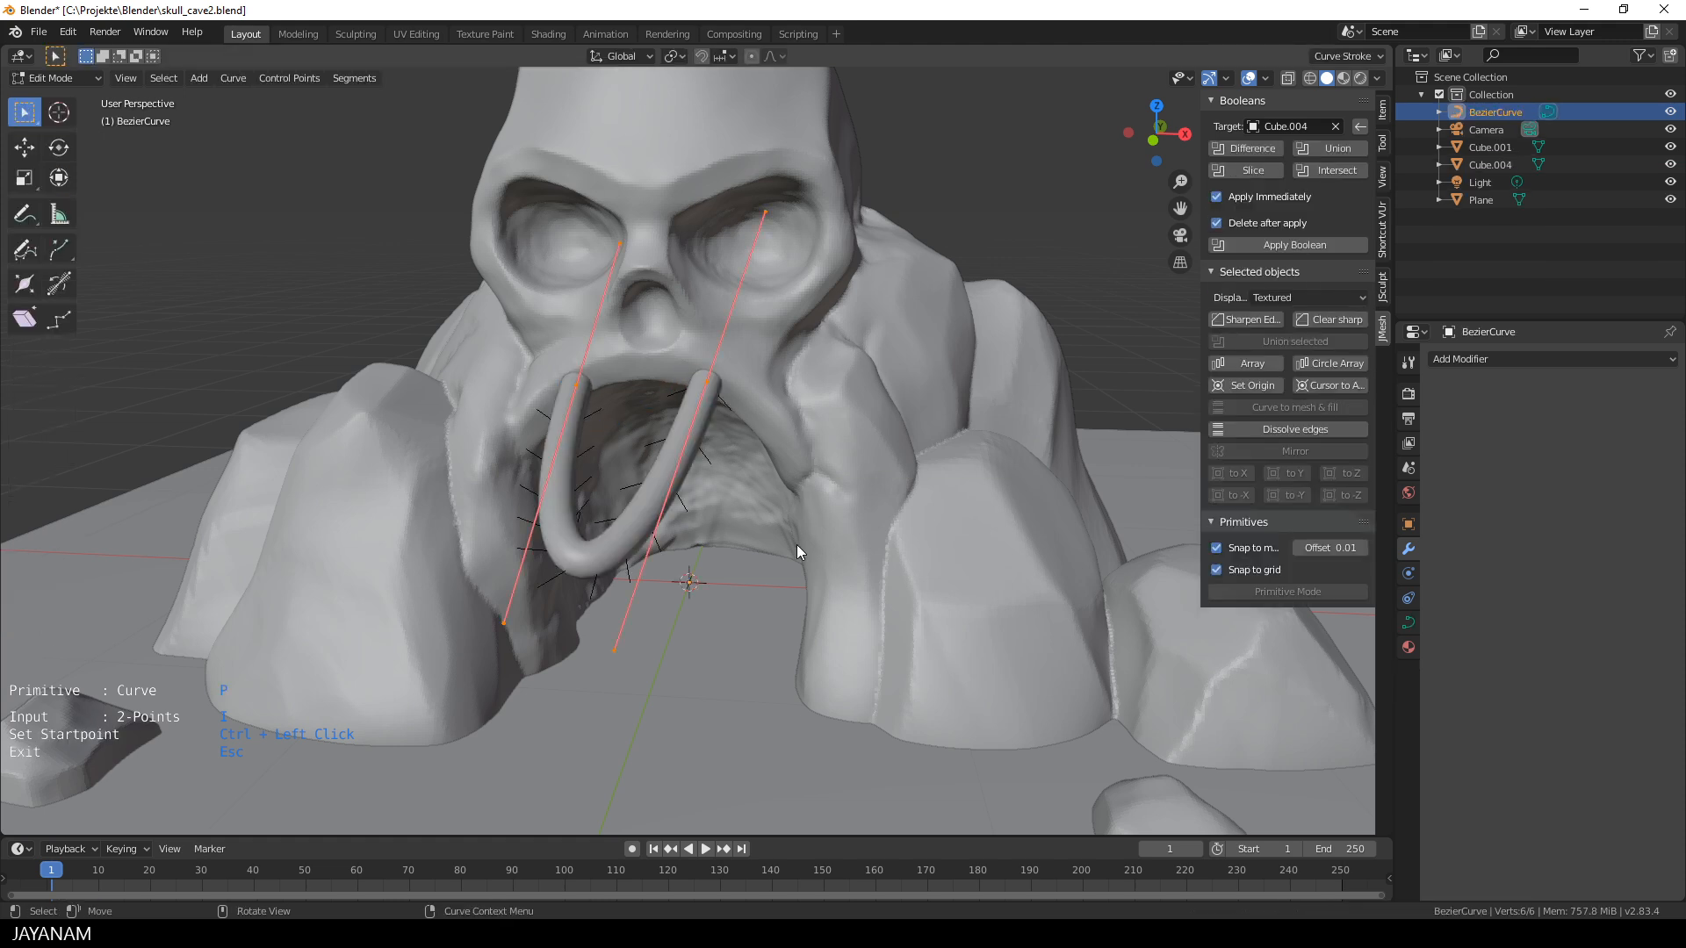
Remove the mouth curve and change curve input to Points
{"action": "key", "text": "Tab"}
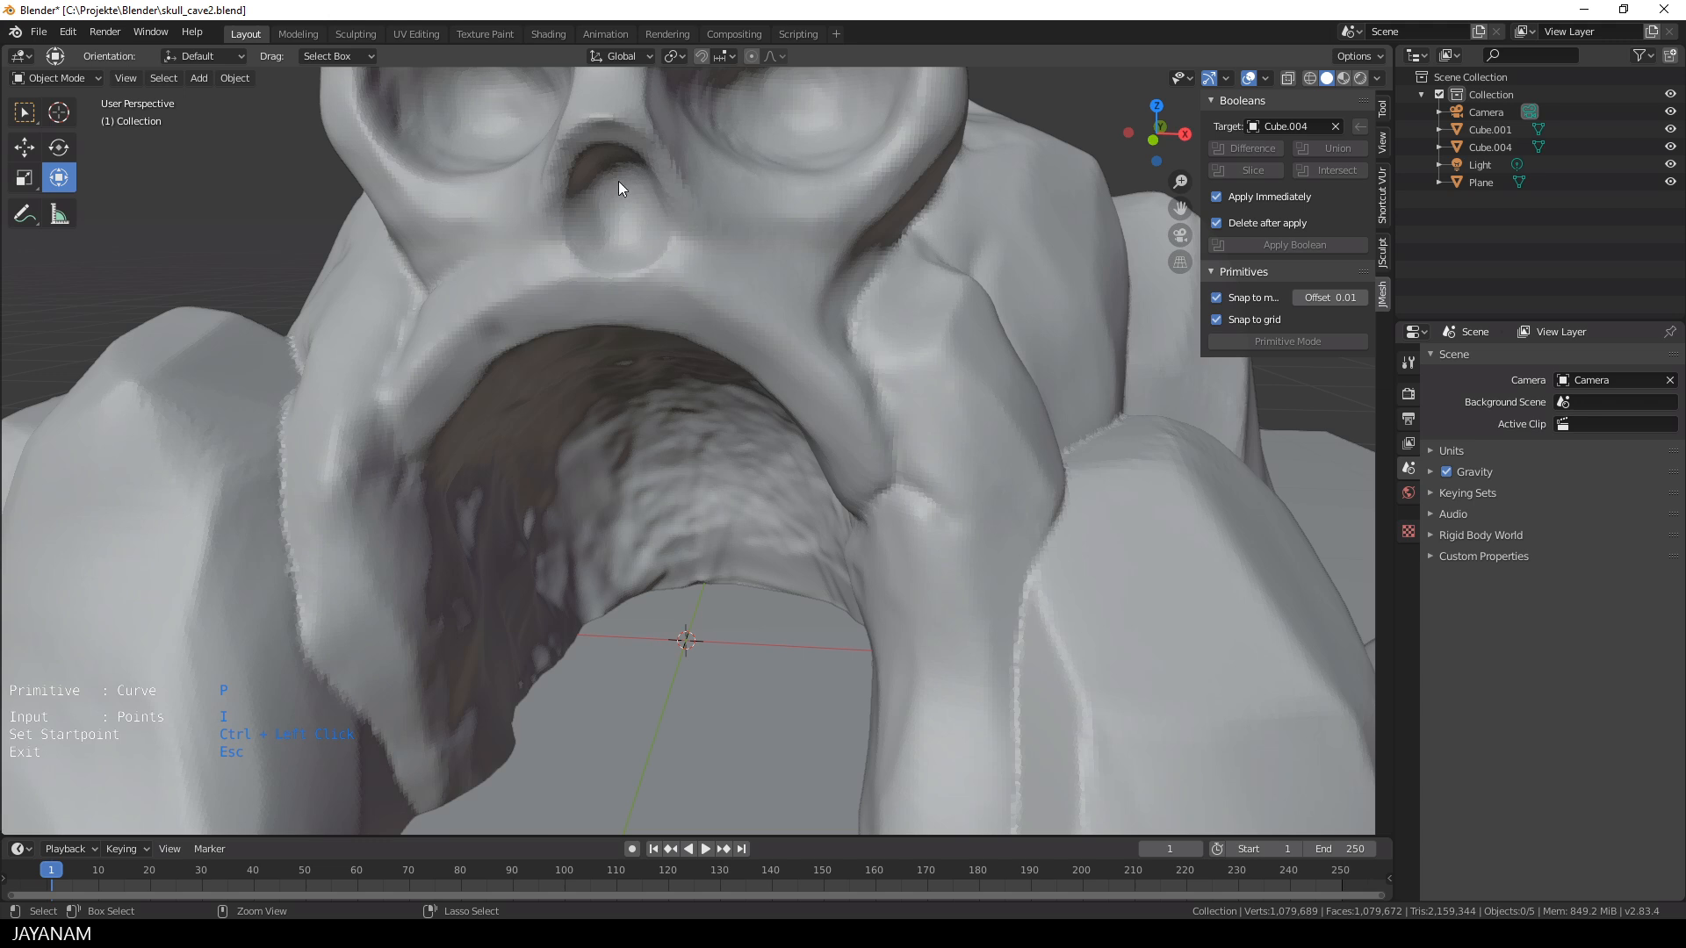
Place curve points from beside the nose up into the right eye socket
{"action": "left_click", "coordinate": [693, 220]}
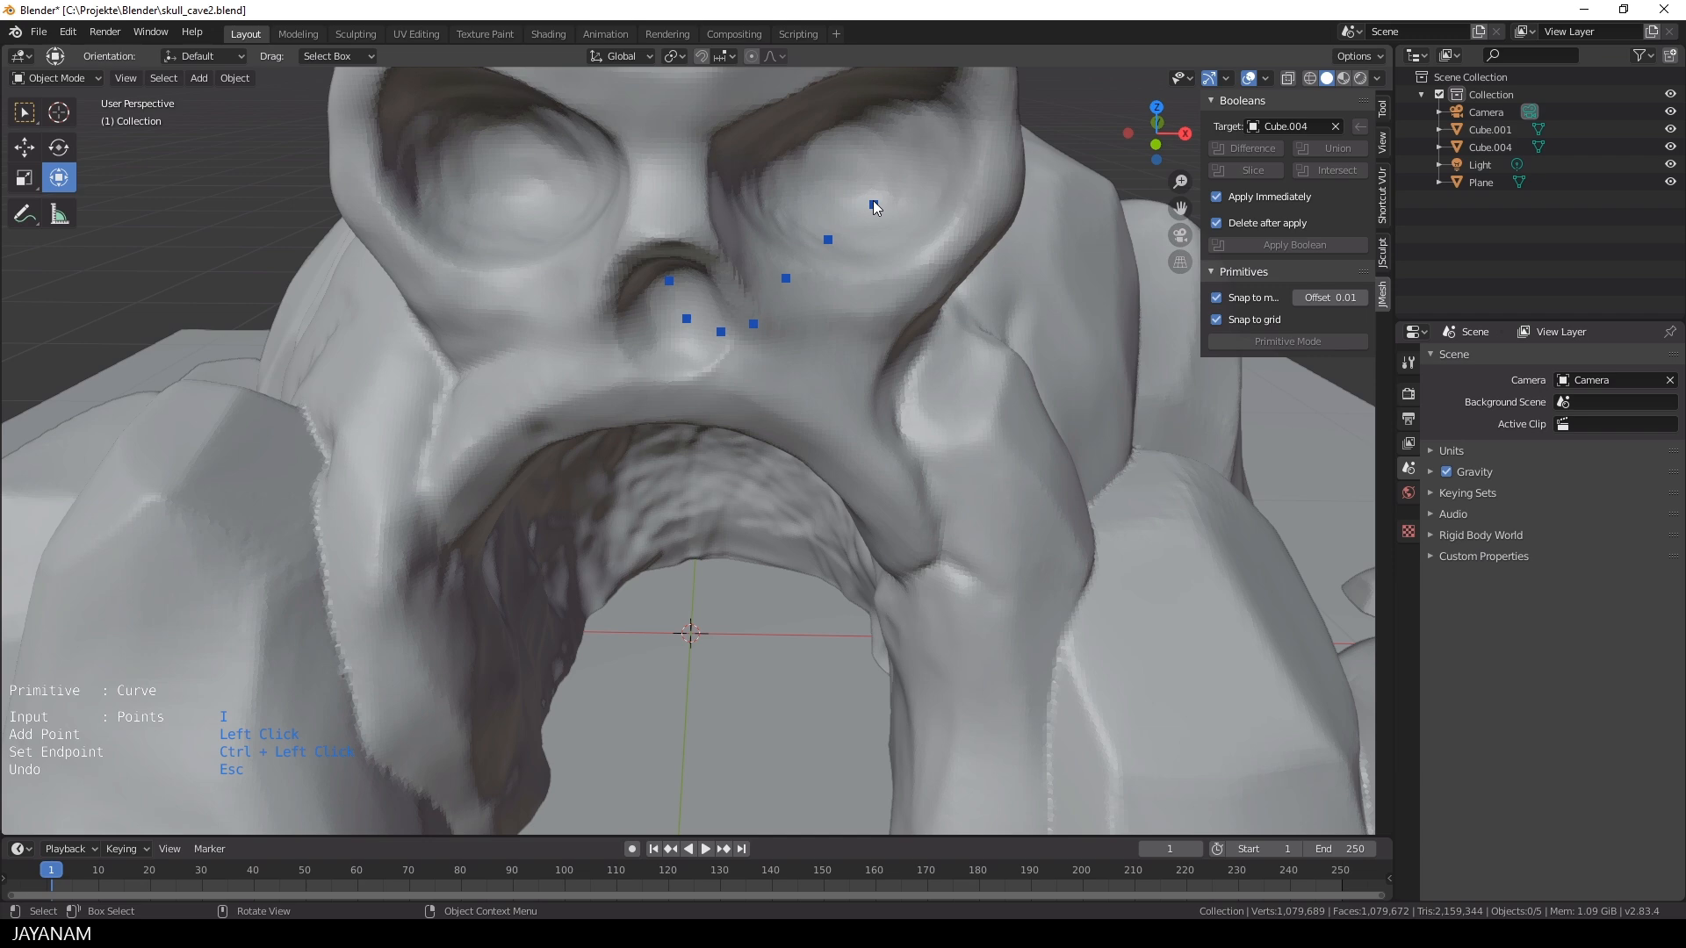
{"action": "left_click_drag", "start_coordinate": [874, 206], "coordinate": [708, 183]}
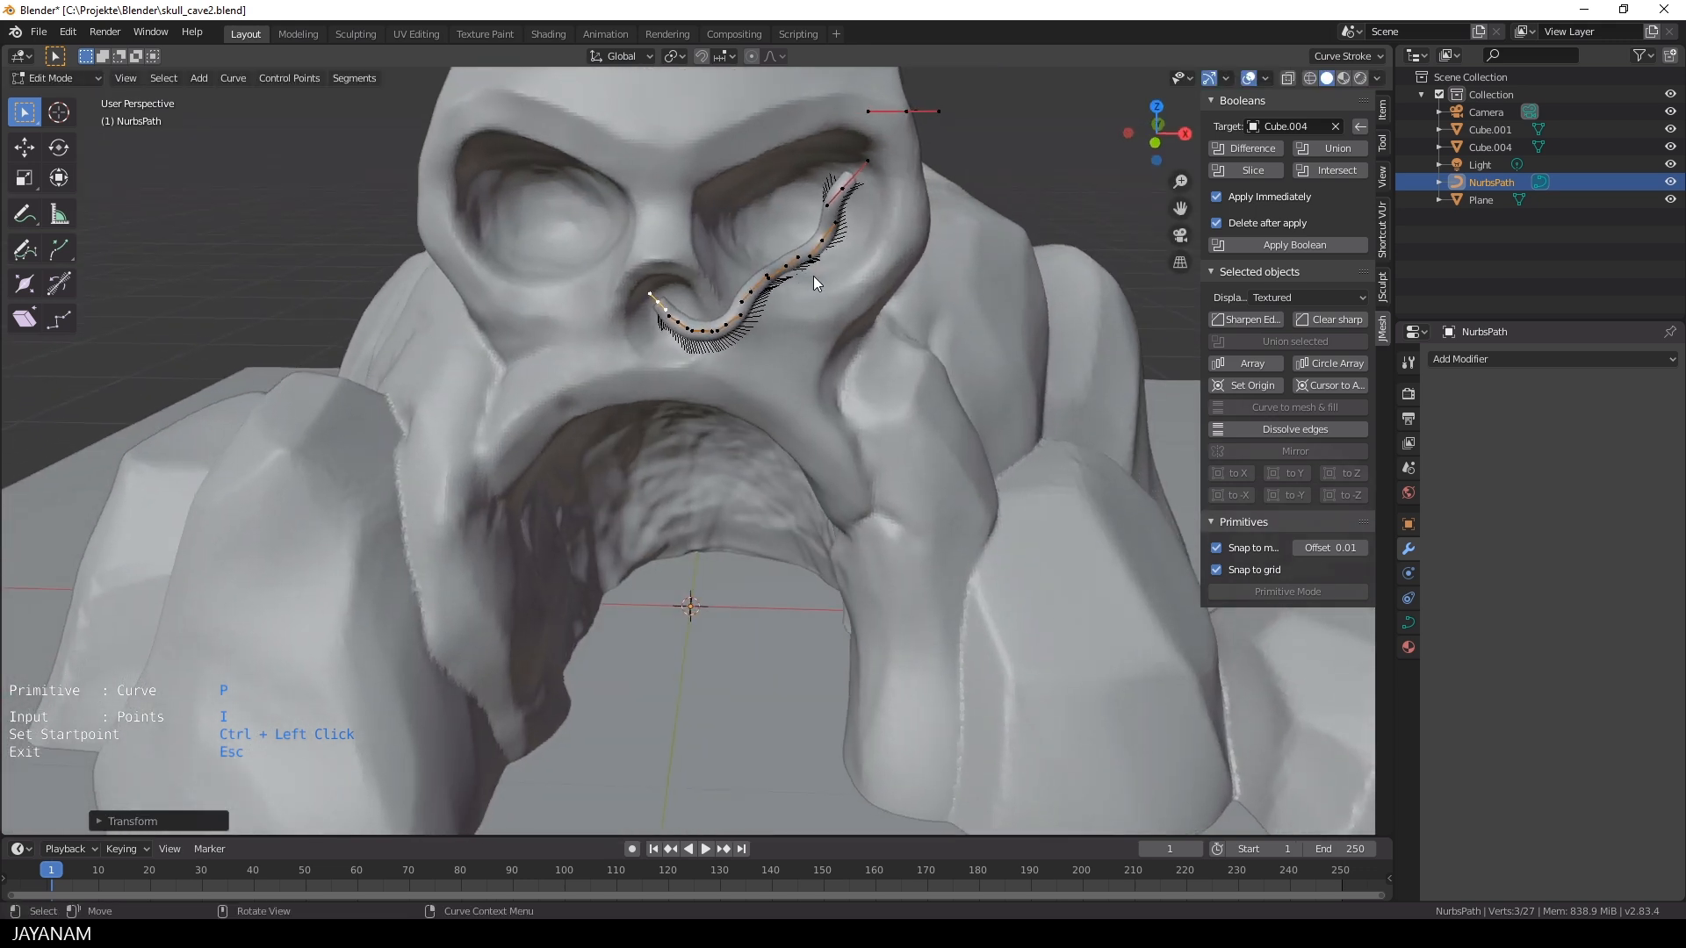
Select the NurbsPath snake, enter Sculpt Mode, and grab it into shape along the skull
{"action": "key", "text": "Tab"}
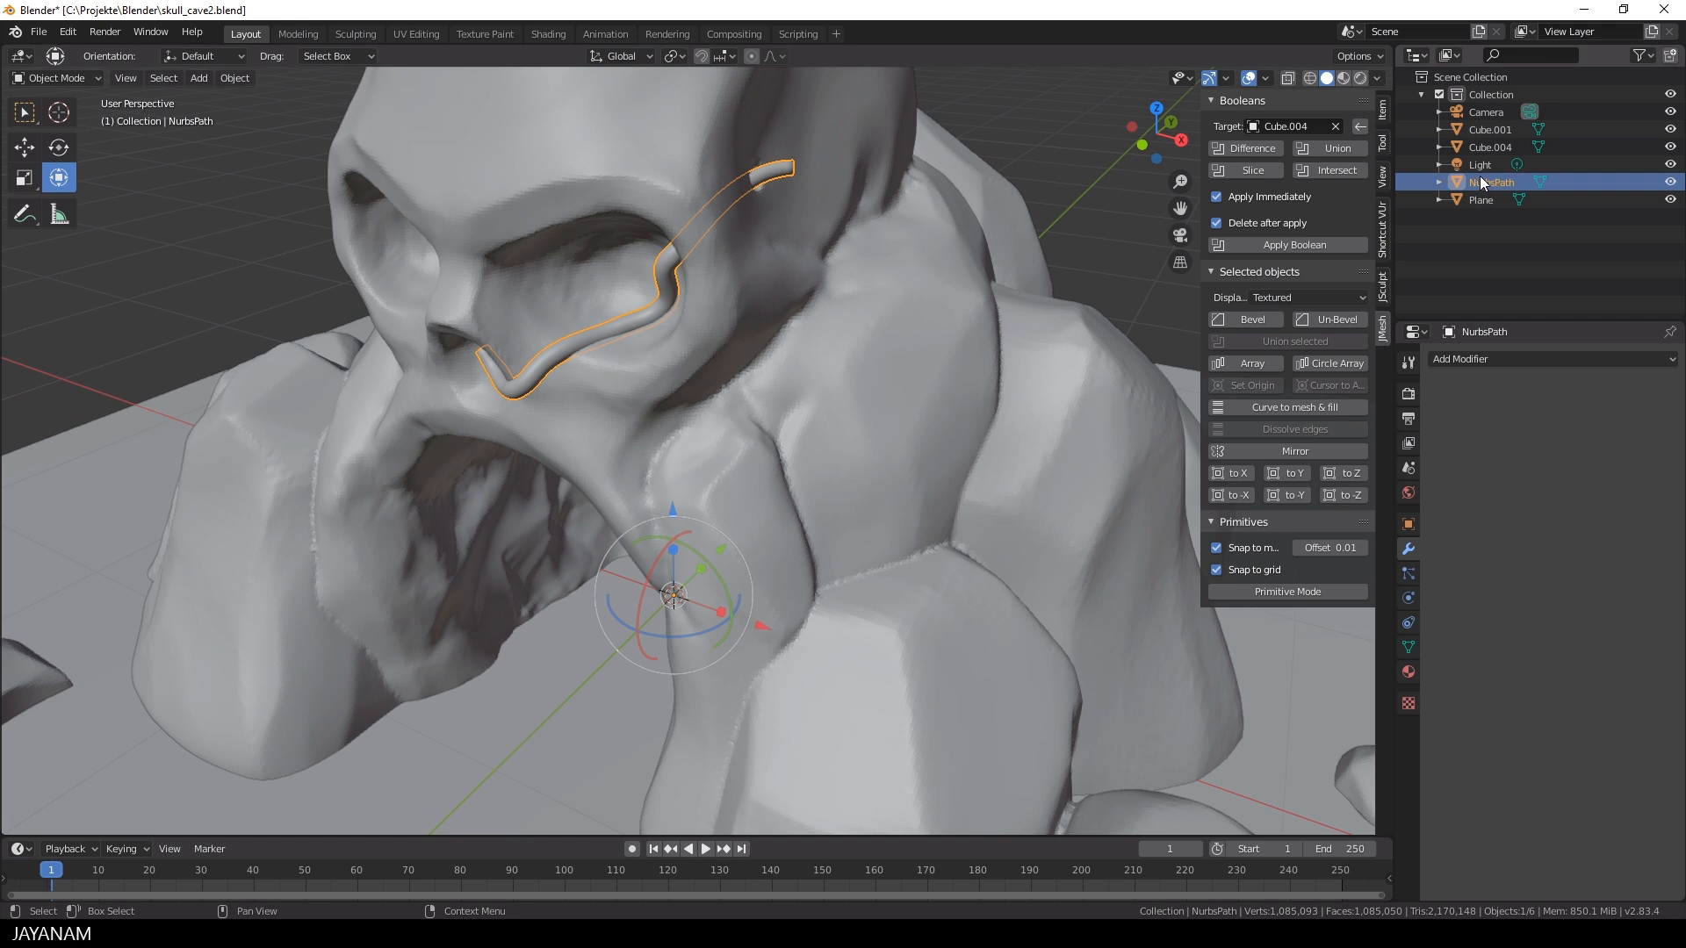
{"action": "left_click", "coordinate": [1385, 290]}
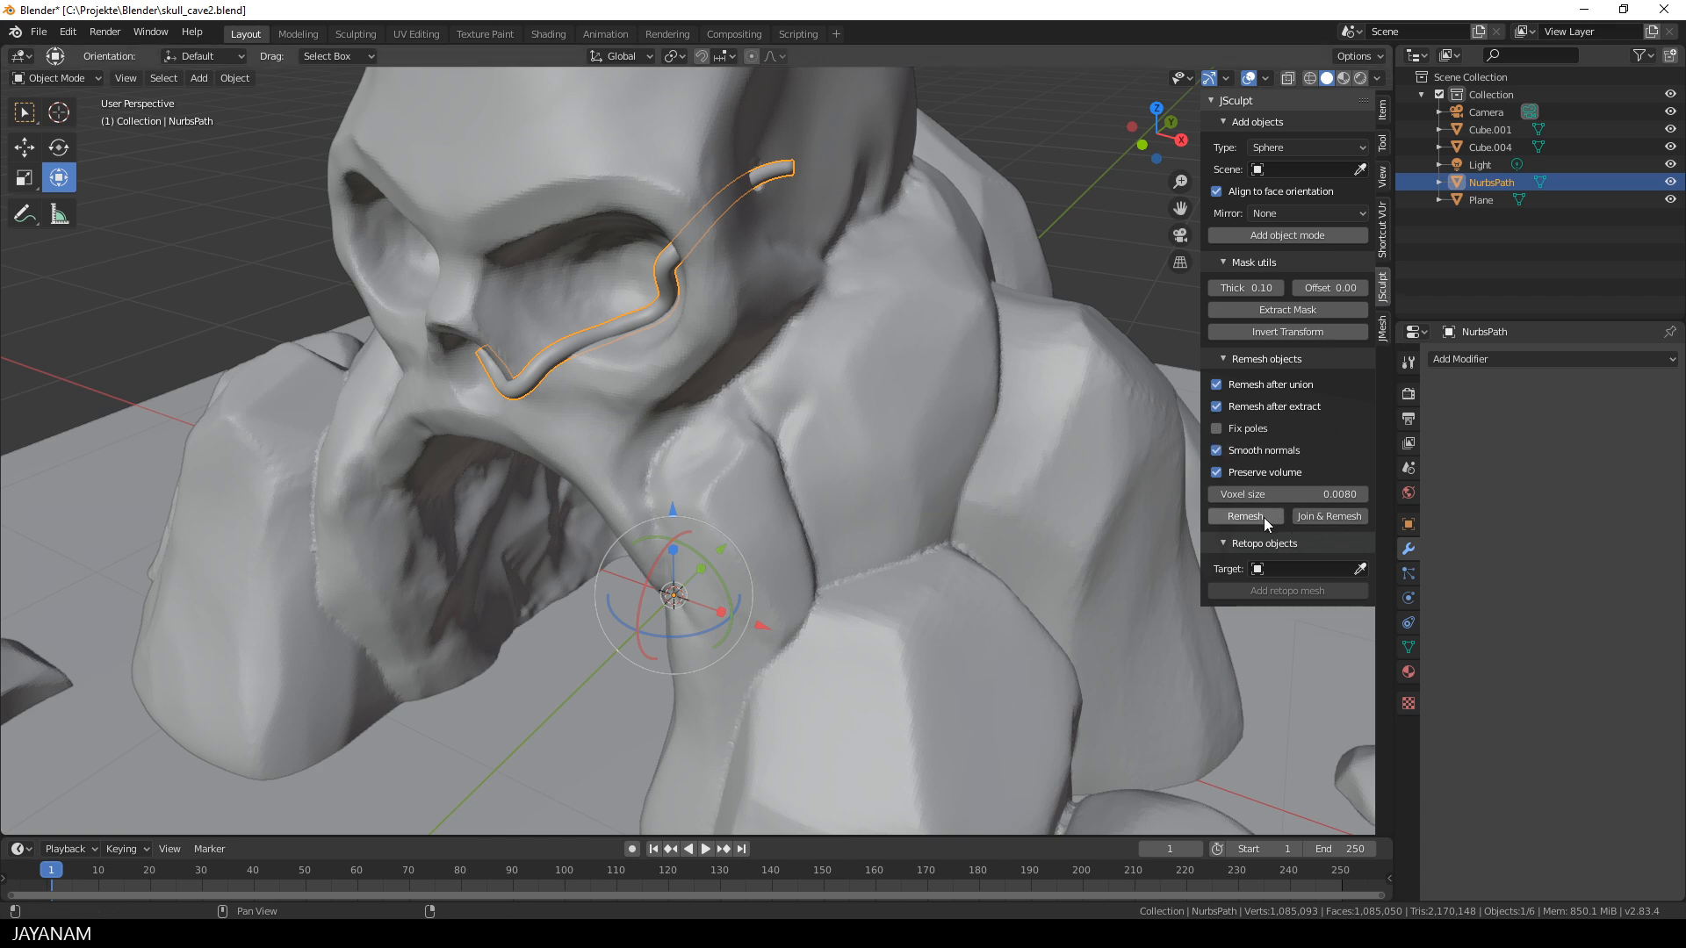
{"action": "left_click", "coordinate": [1244, 516]}
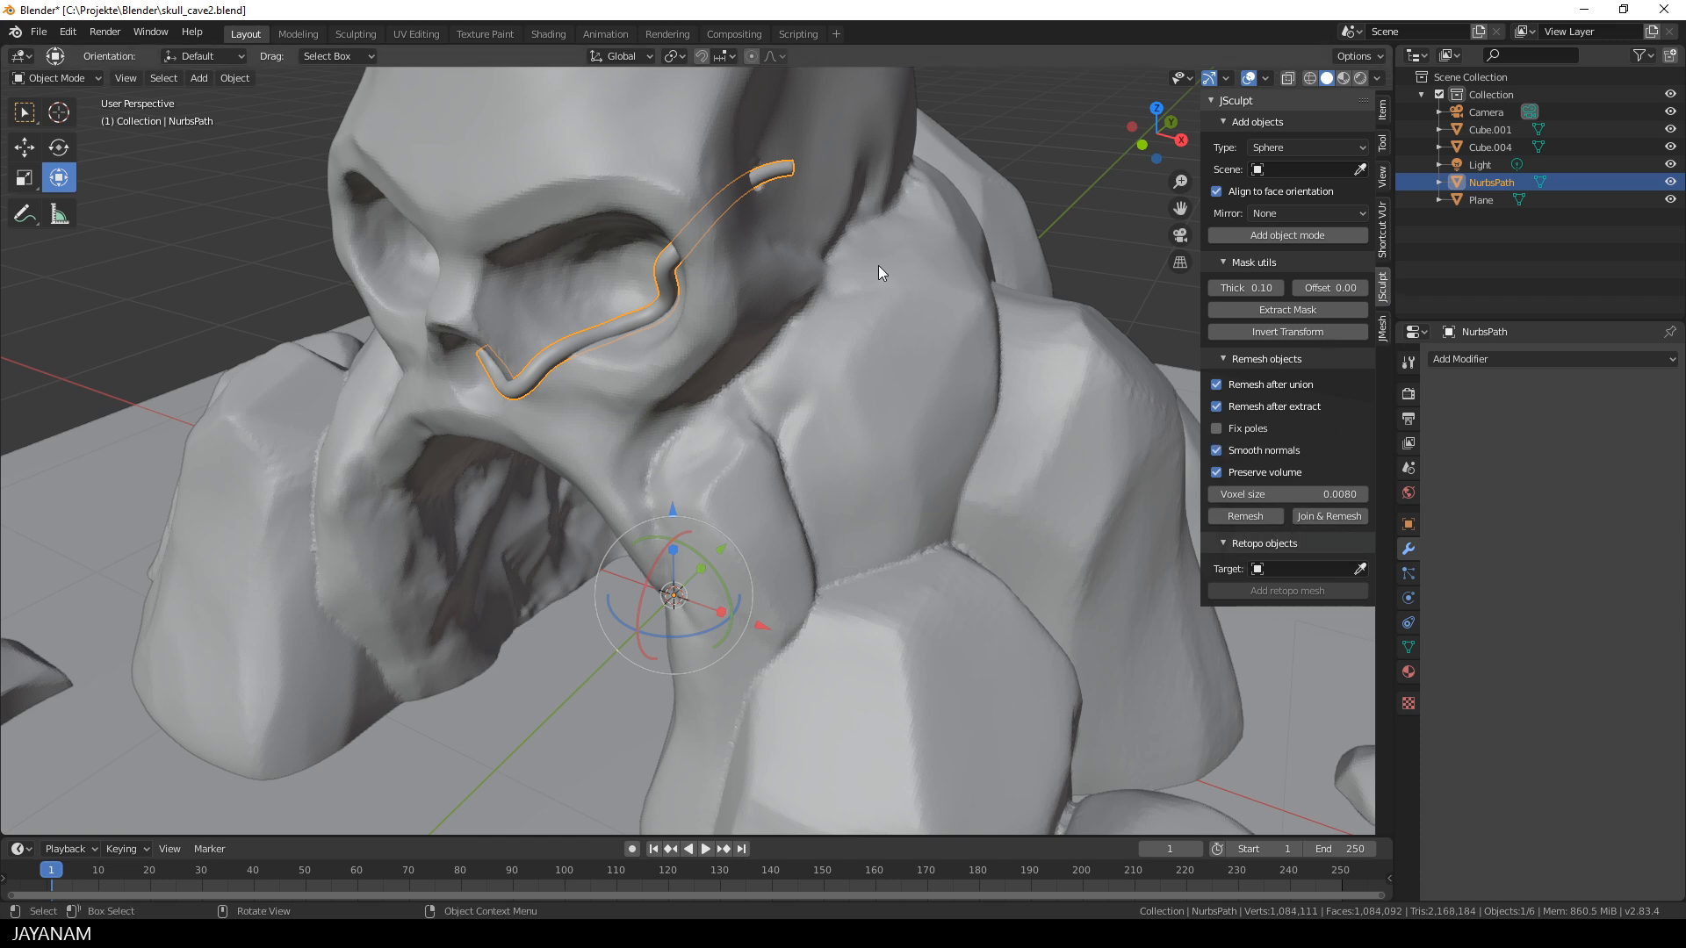
{"action": "mouse_move", "coordinate": [837, 296]}
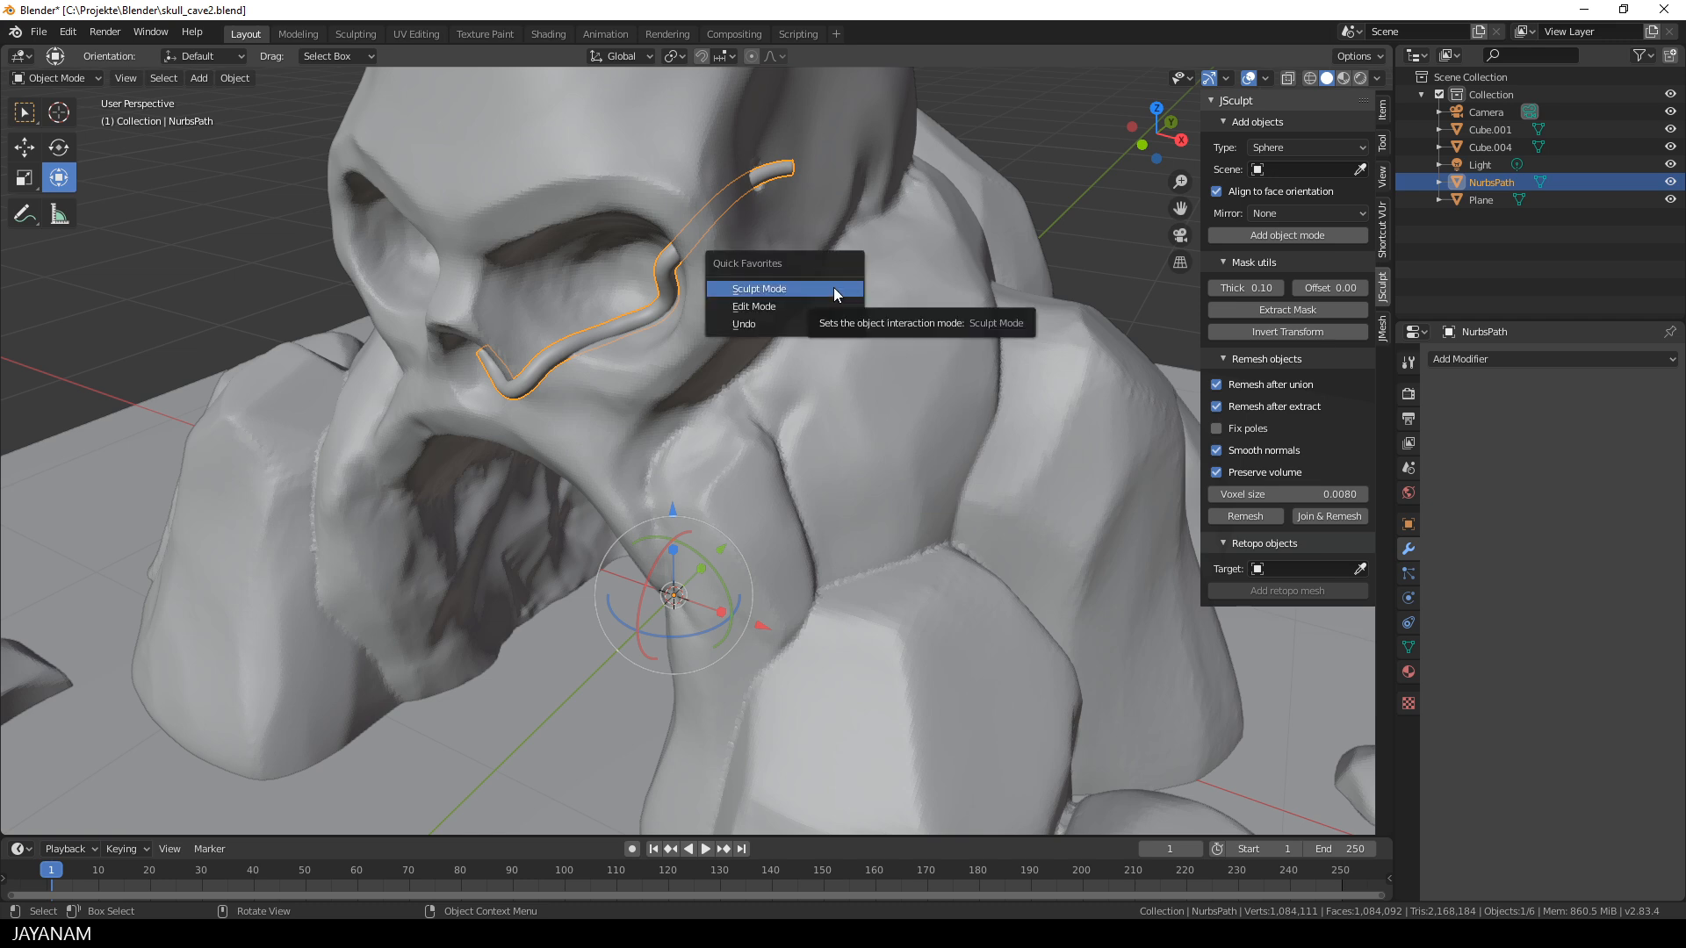
{"action": "left_click", "coordinate": [758, 288]}
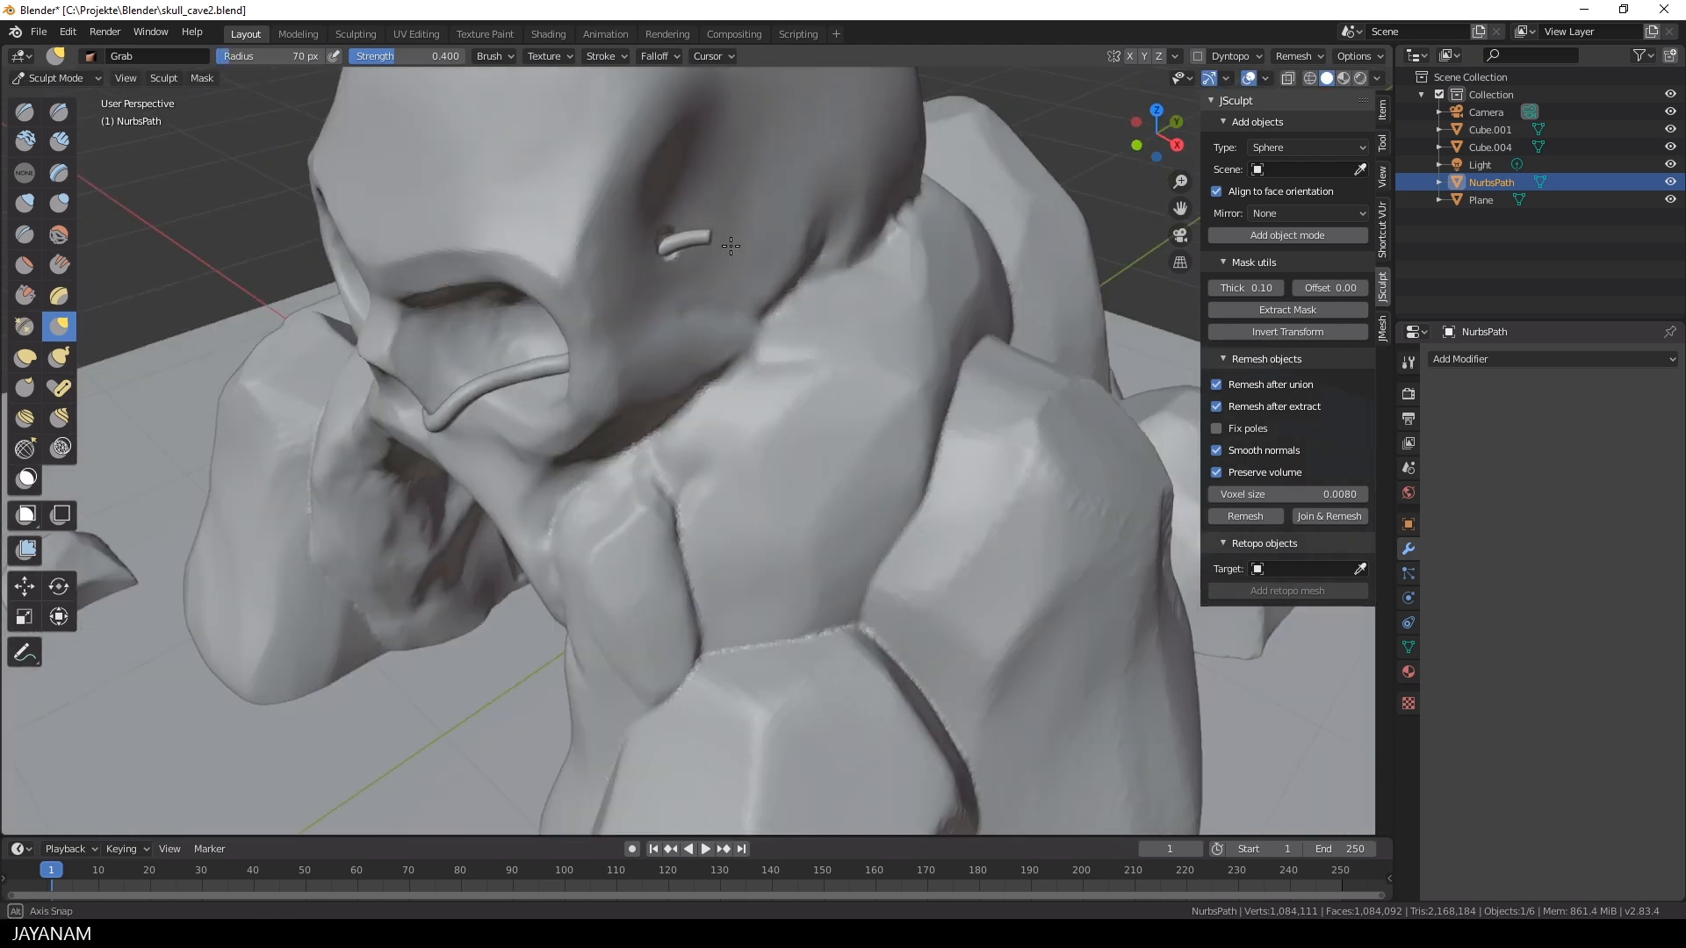
{"action": "left_click_drag", "start_coordinate": [731, 245], "coordinate": [435, 176]}
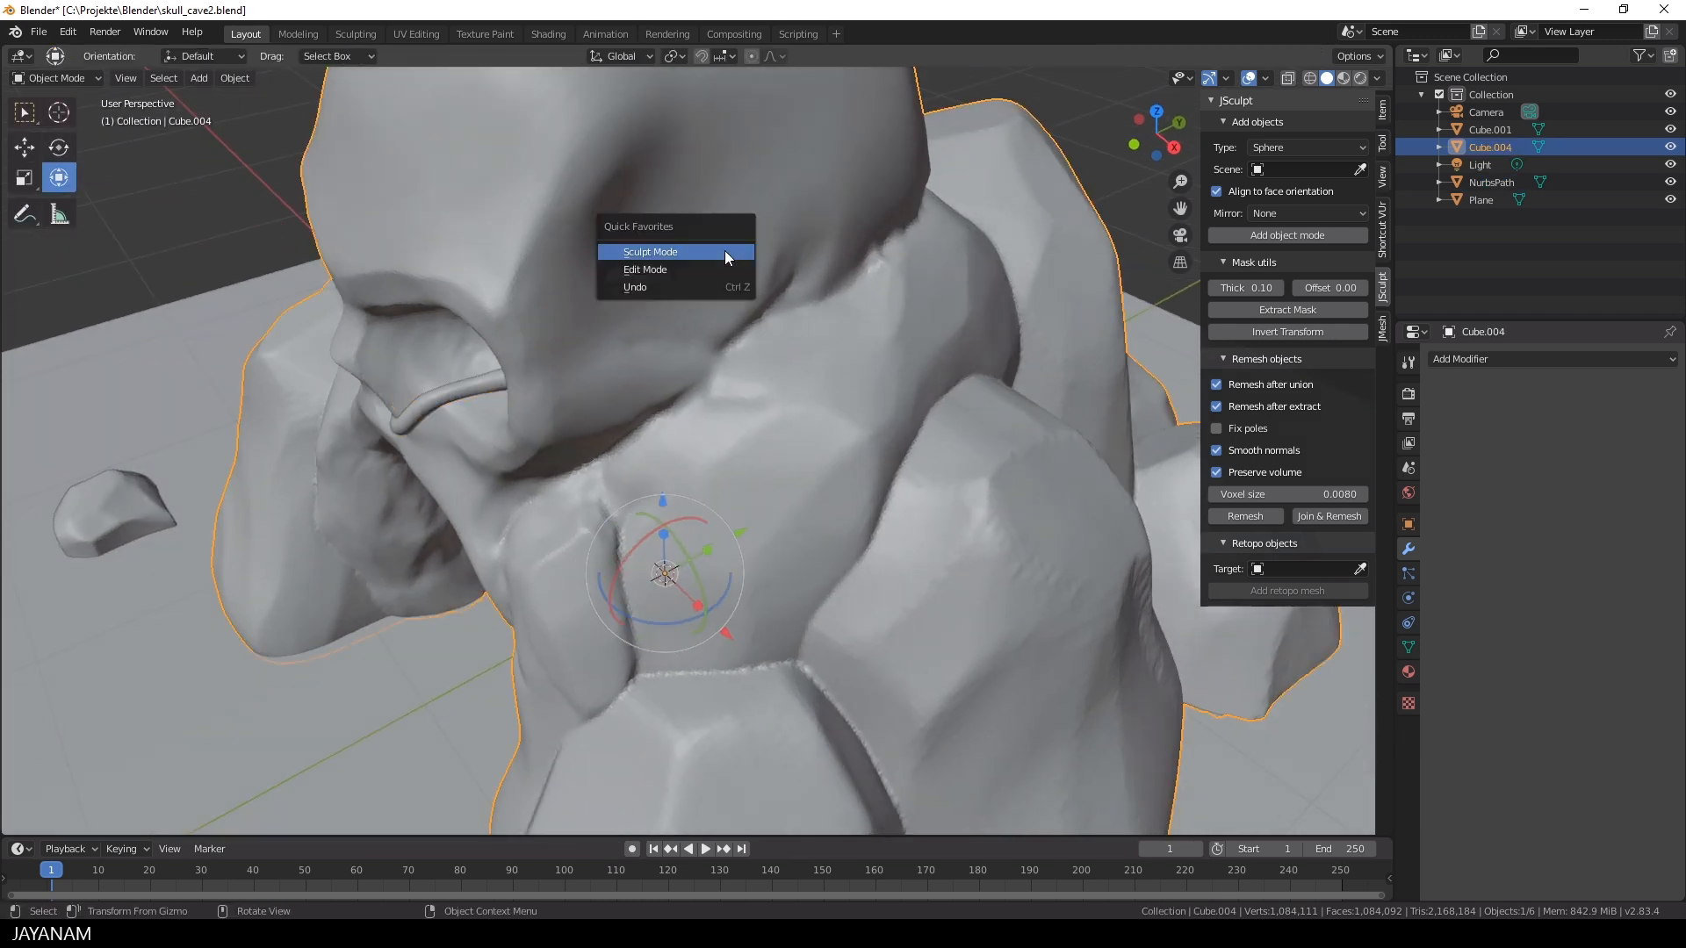
Sculpt Cube.004 with Draw Sharp, carving a crack near the eye
{"action": "left_click", "coordinate": [649, 252]}
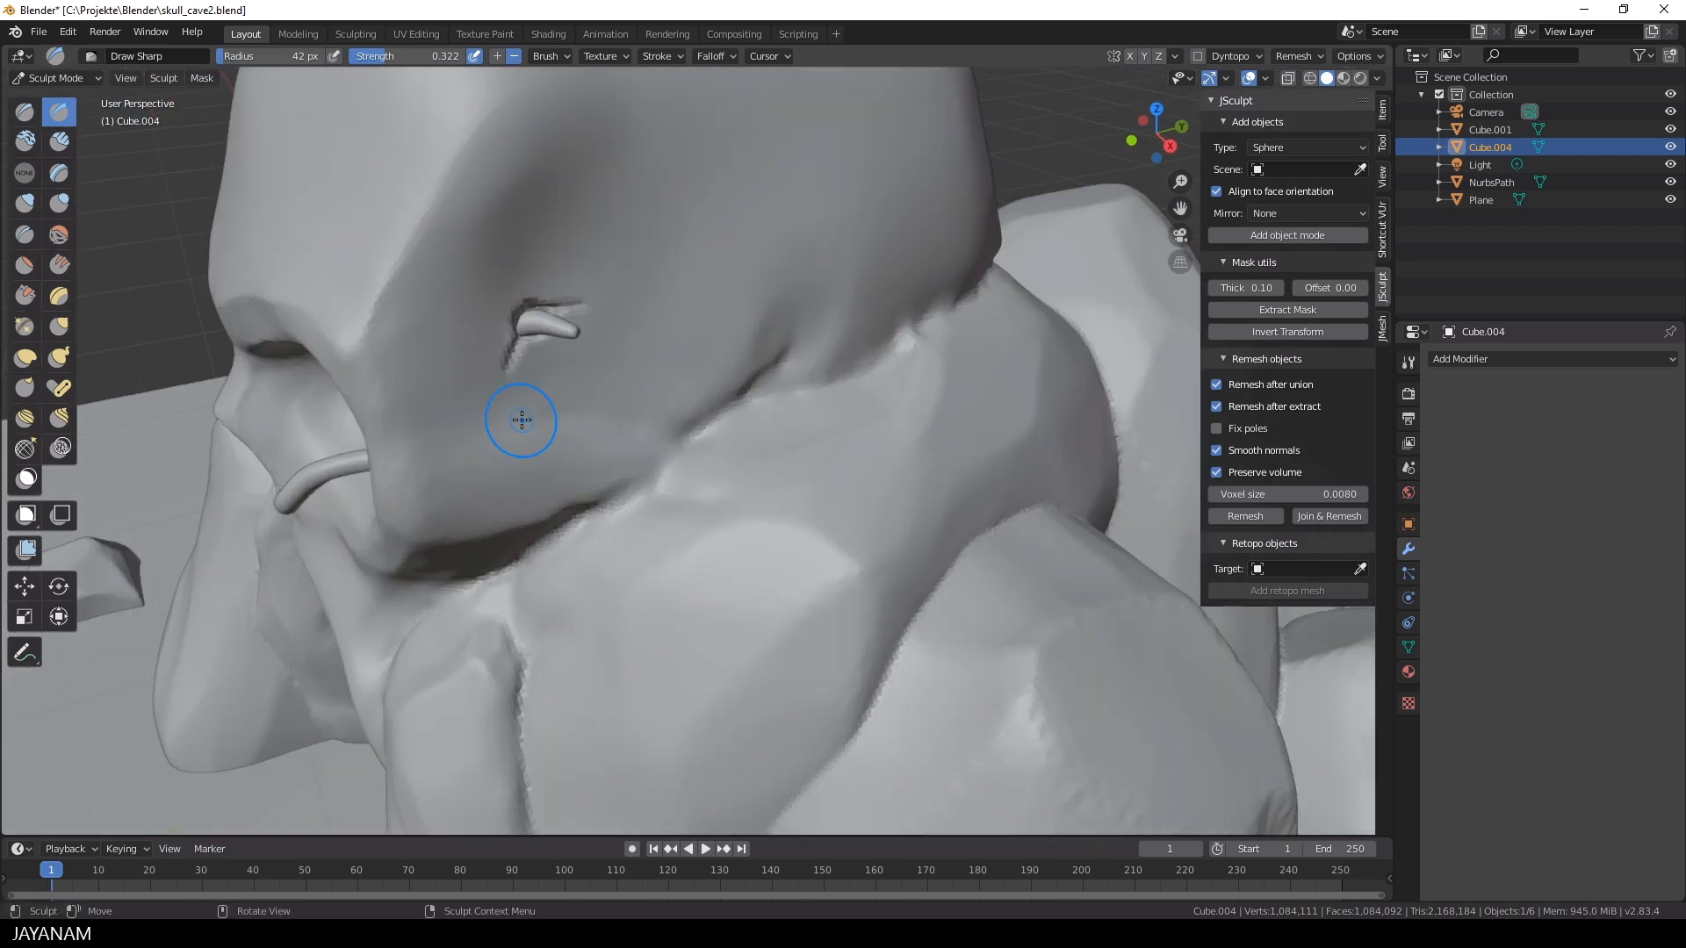
{"action": "left_click_drag", "start_coordinate": [522, 420], "coordinate": [468, 248]}
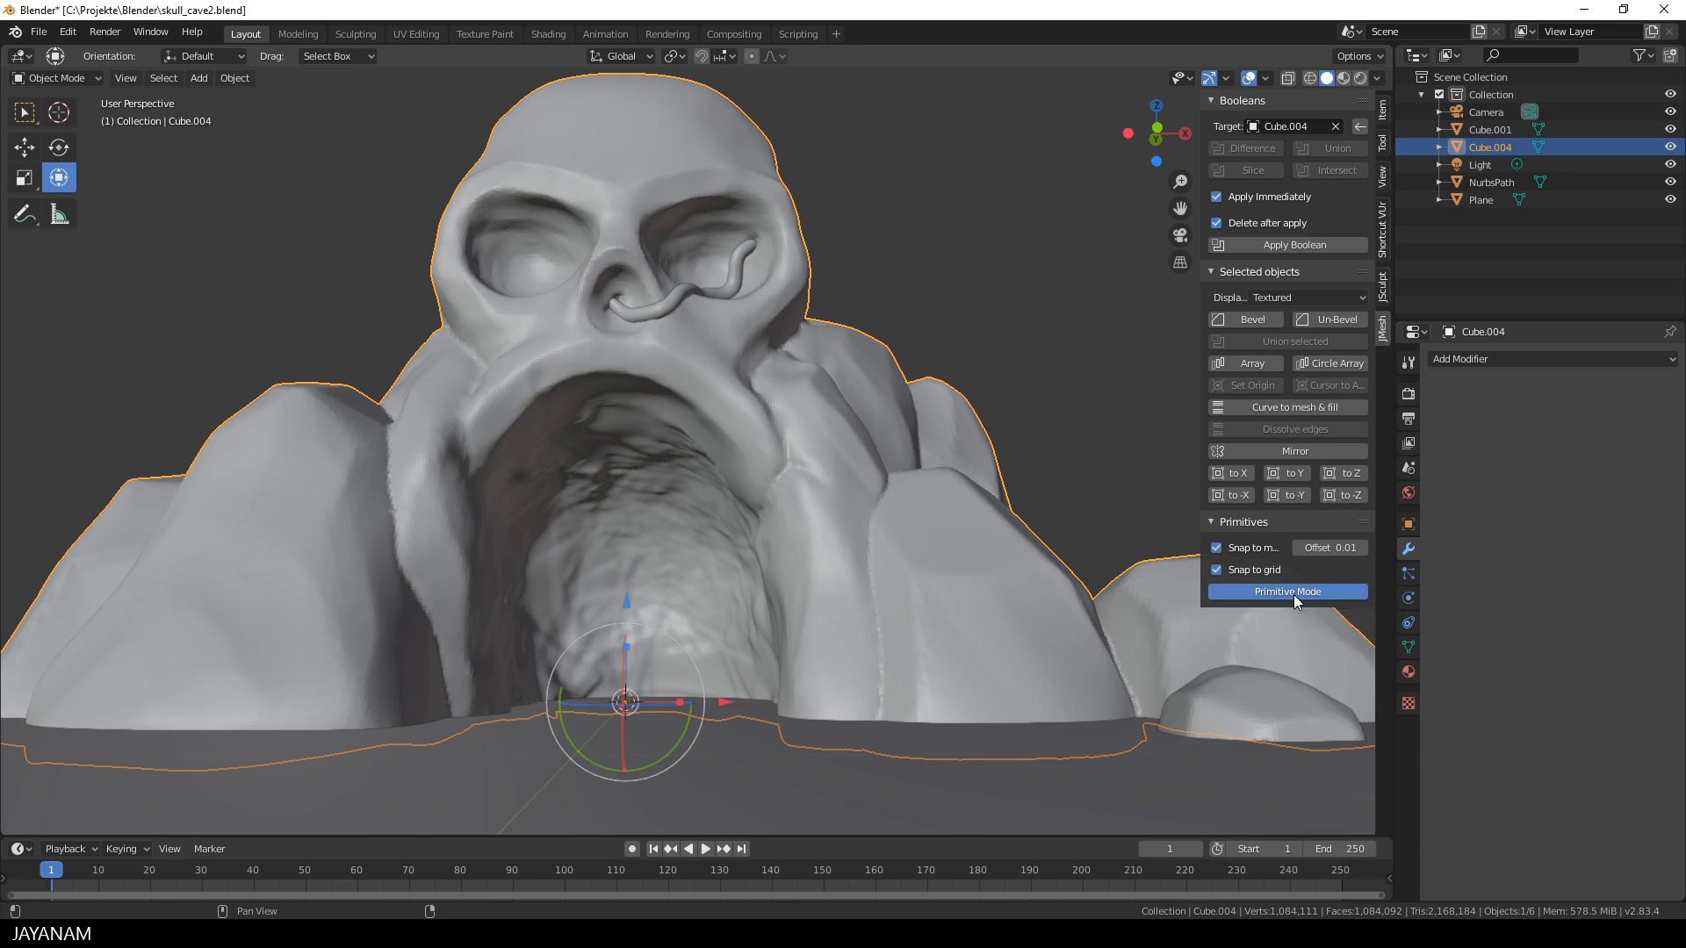
Start Primitive Mode to draw an extruded circle fang inside the mouth
{"action": "left_click", "coordinate": [1285, 591]}
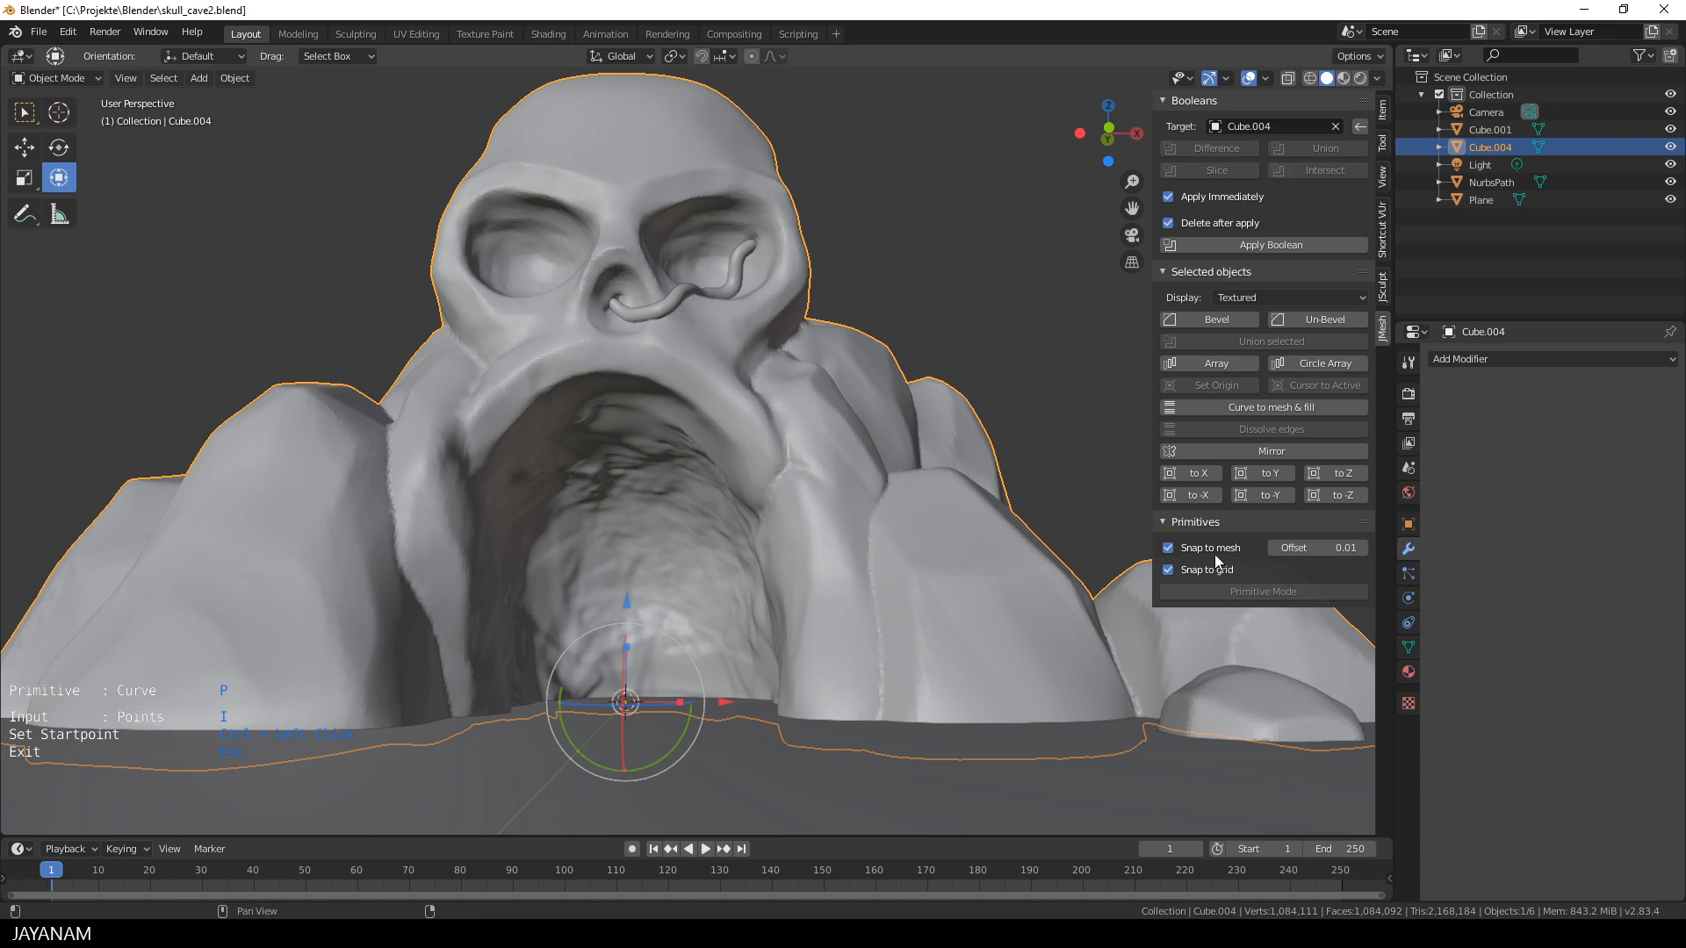
{"action": "mouse_move", "coordinate": [1204, 570]}
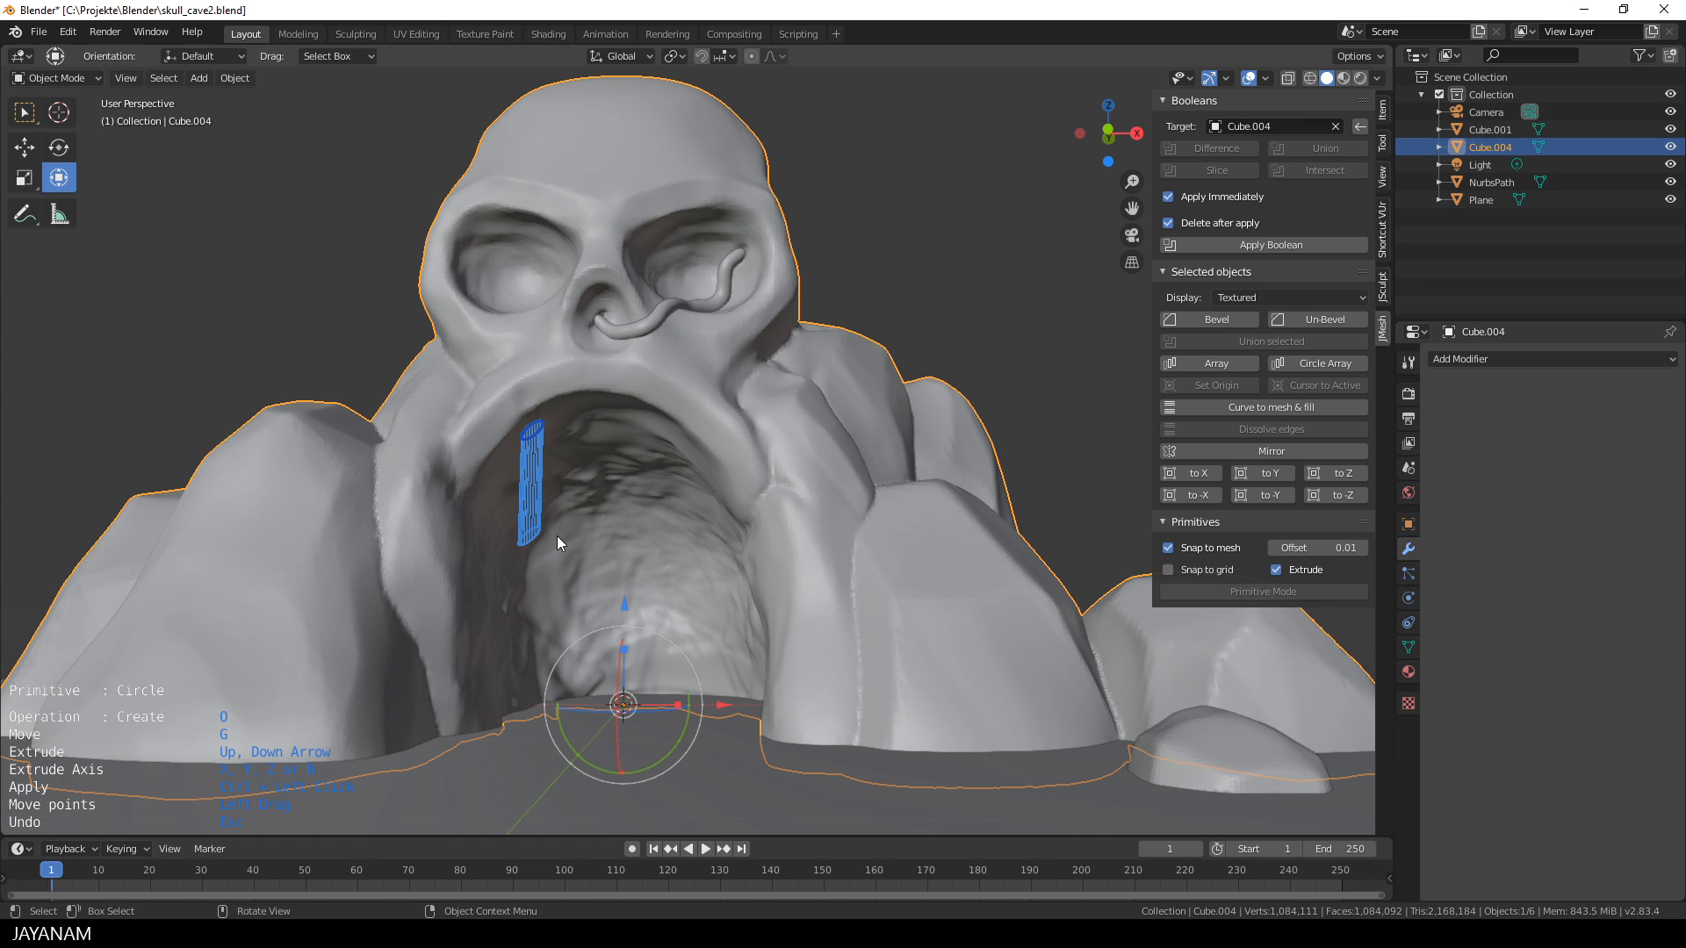
{"action": "mouse_move", "coordinate": [583, 559]}
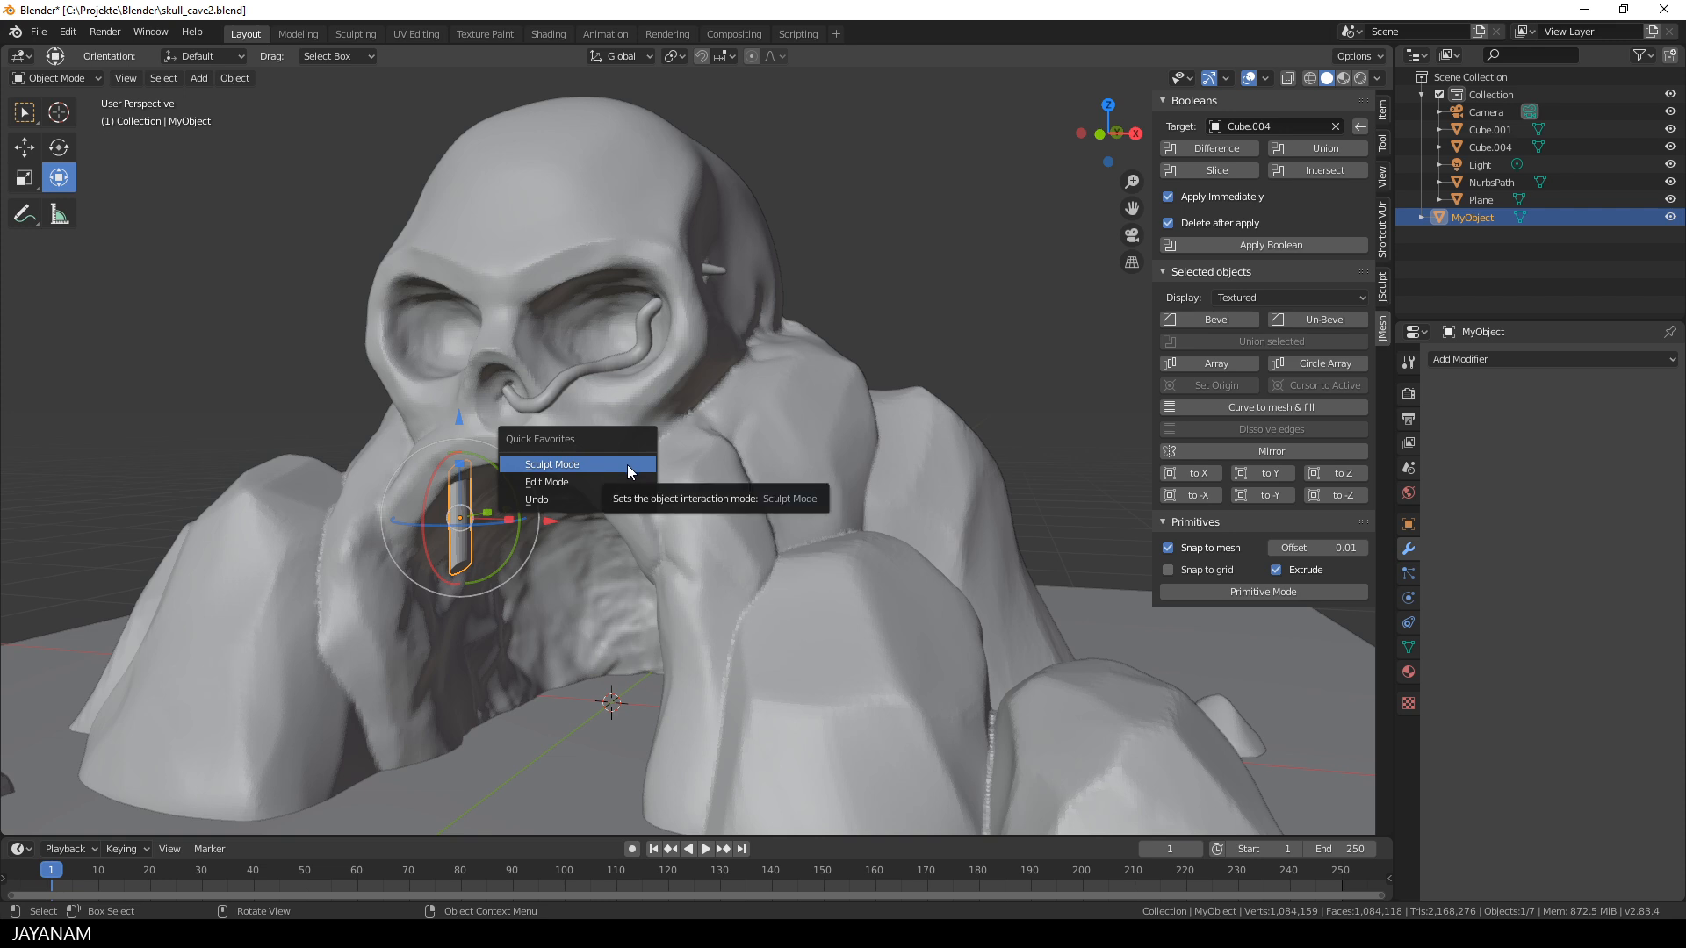
Enter Sculpt Mode on MyObject and Remesh it from the JSculpt tab
{"action": "left_click", "coordinate": [551, 464]}
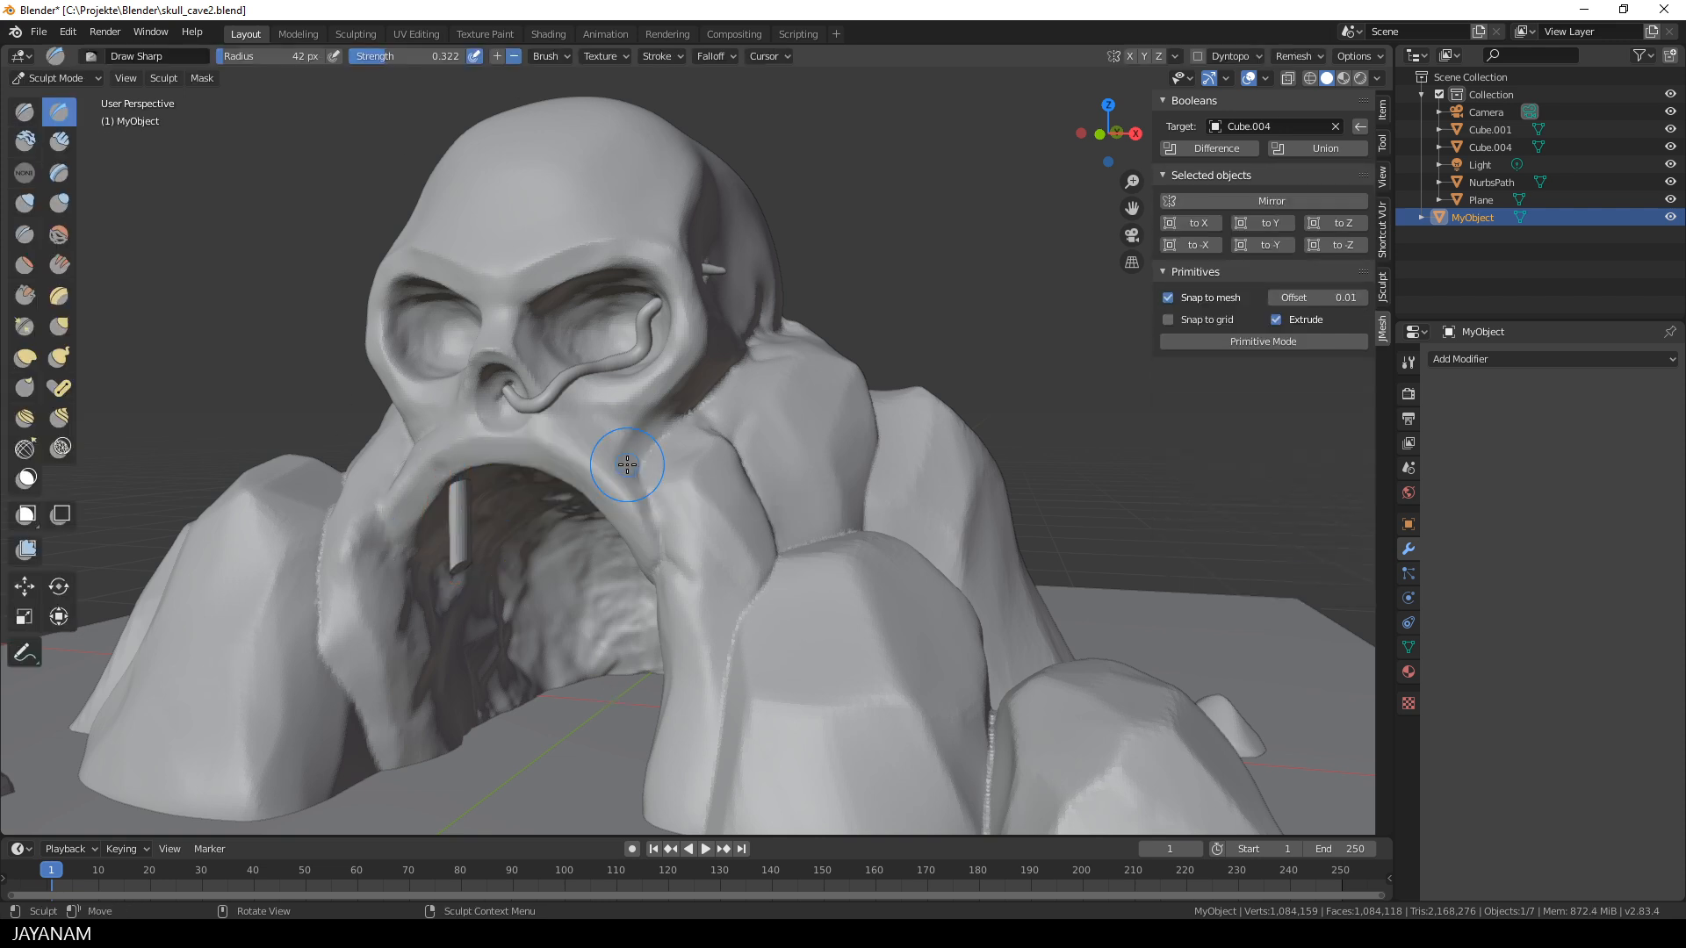
{"action": "left_click", "coordinate": [1383, 302]}
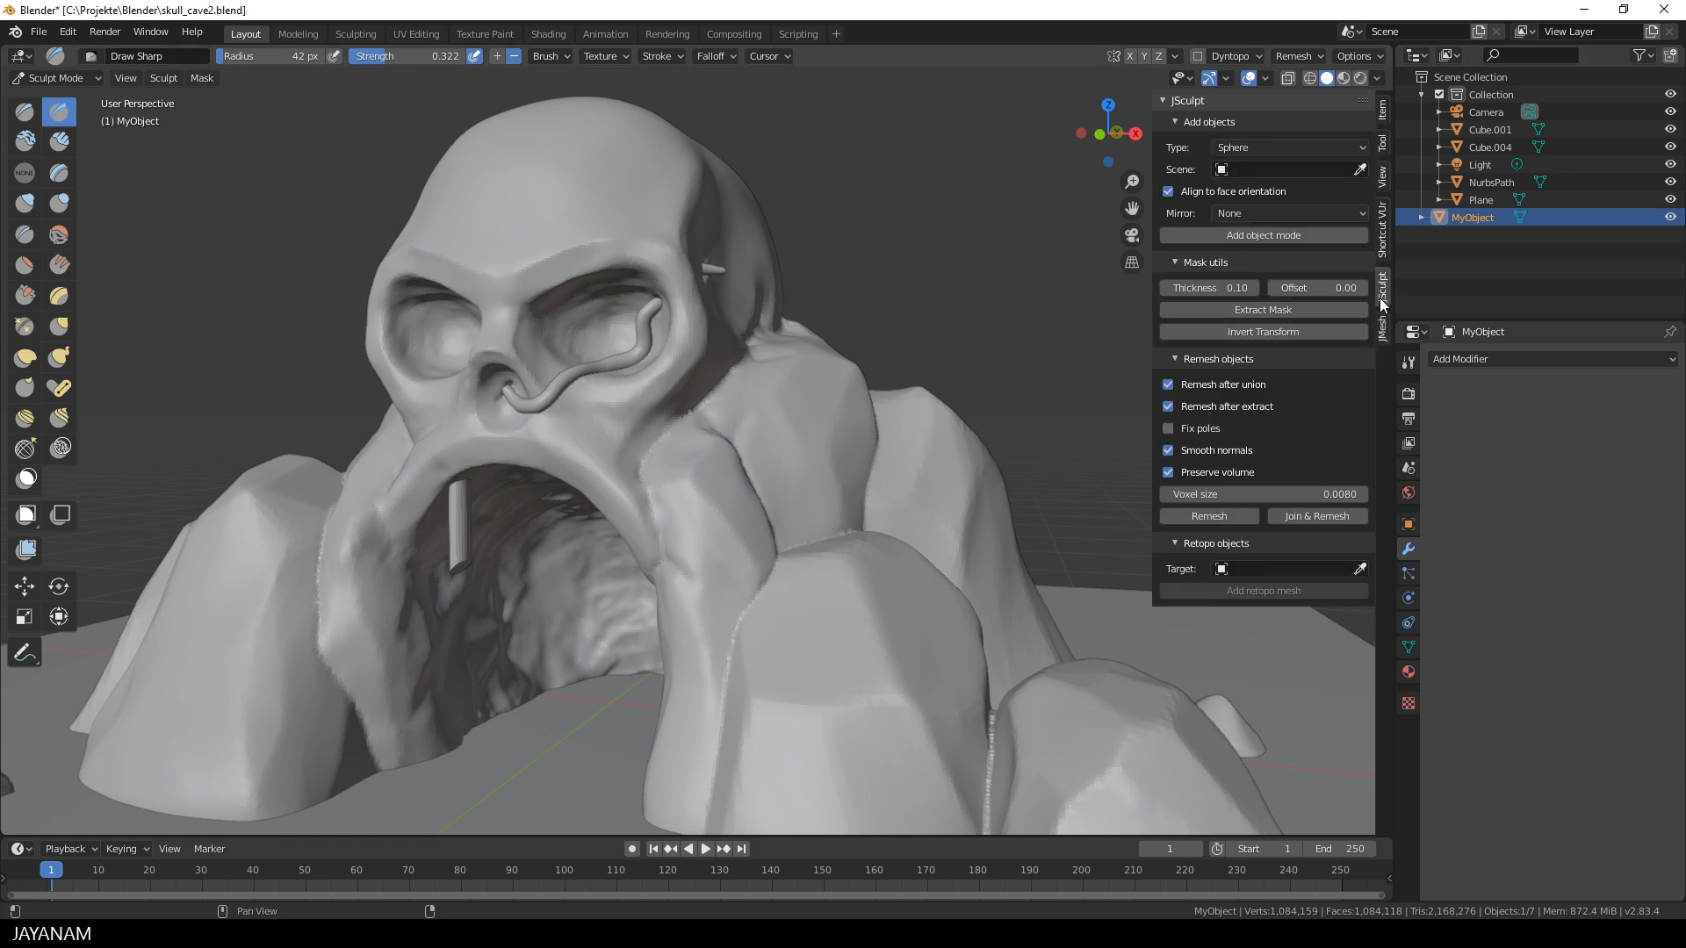
{"action": "mouse_move", "coordinate": [1208, 516]}
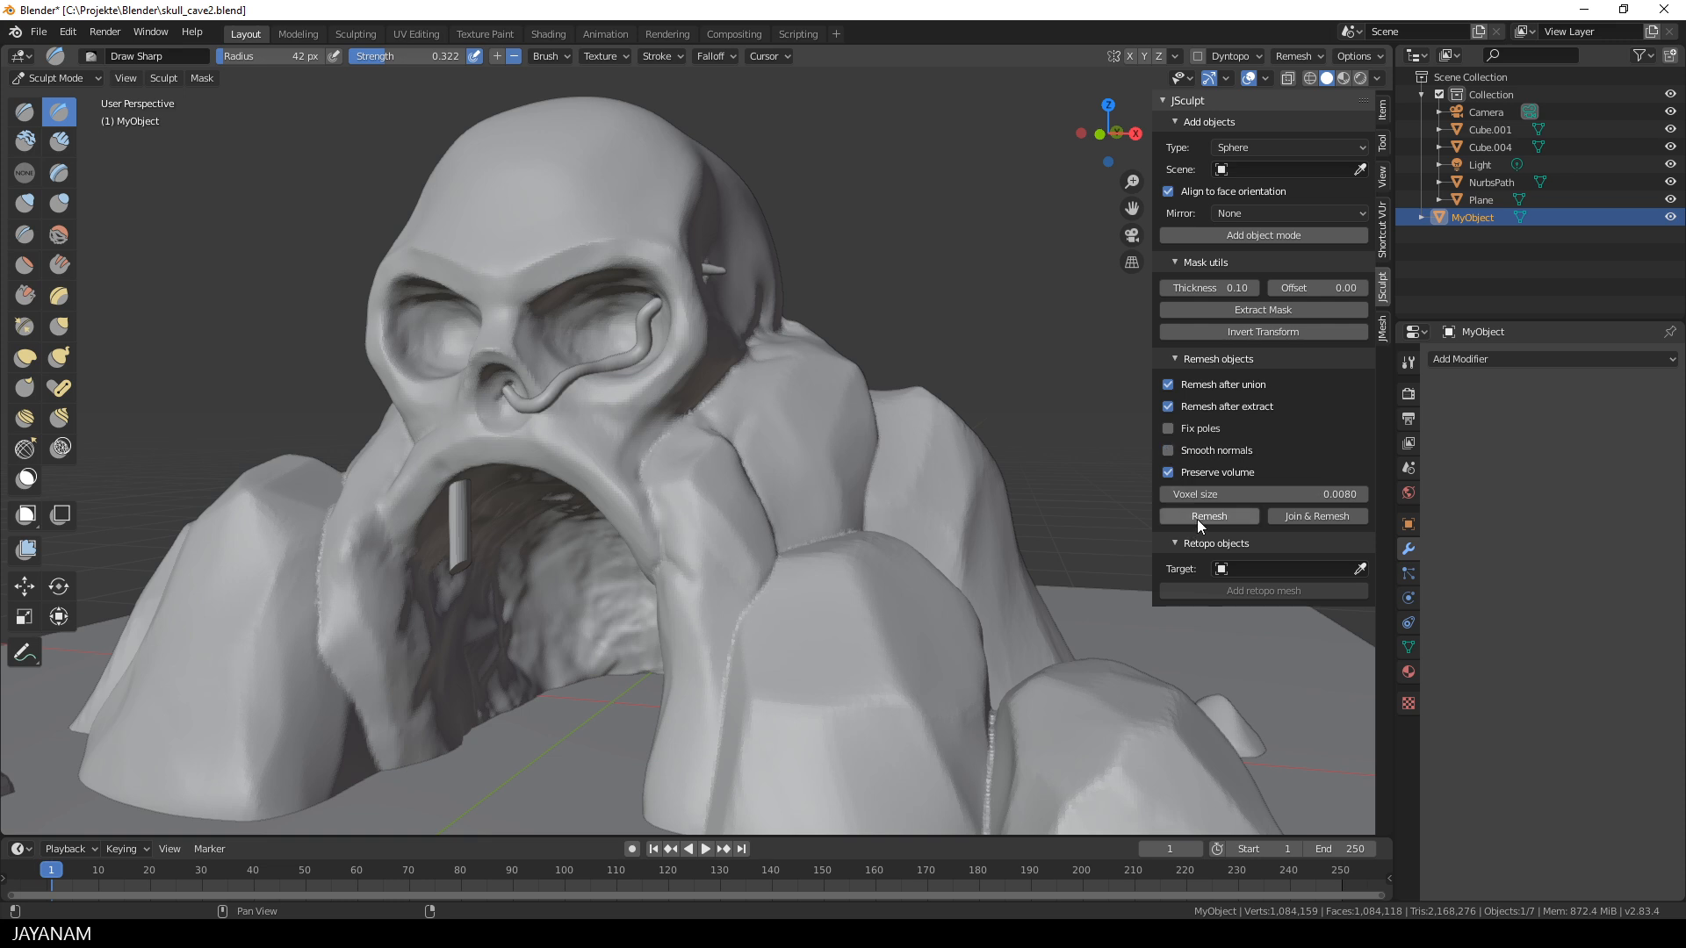
{"action": "left_click", "coordinate": [1208, 516]}
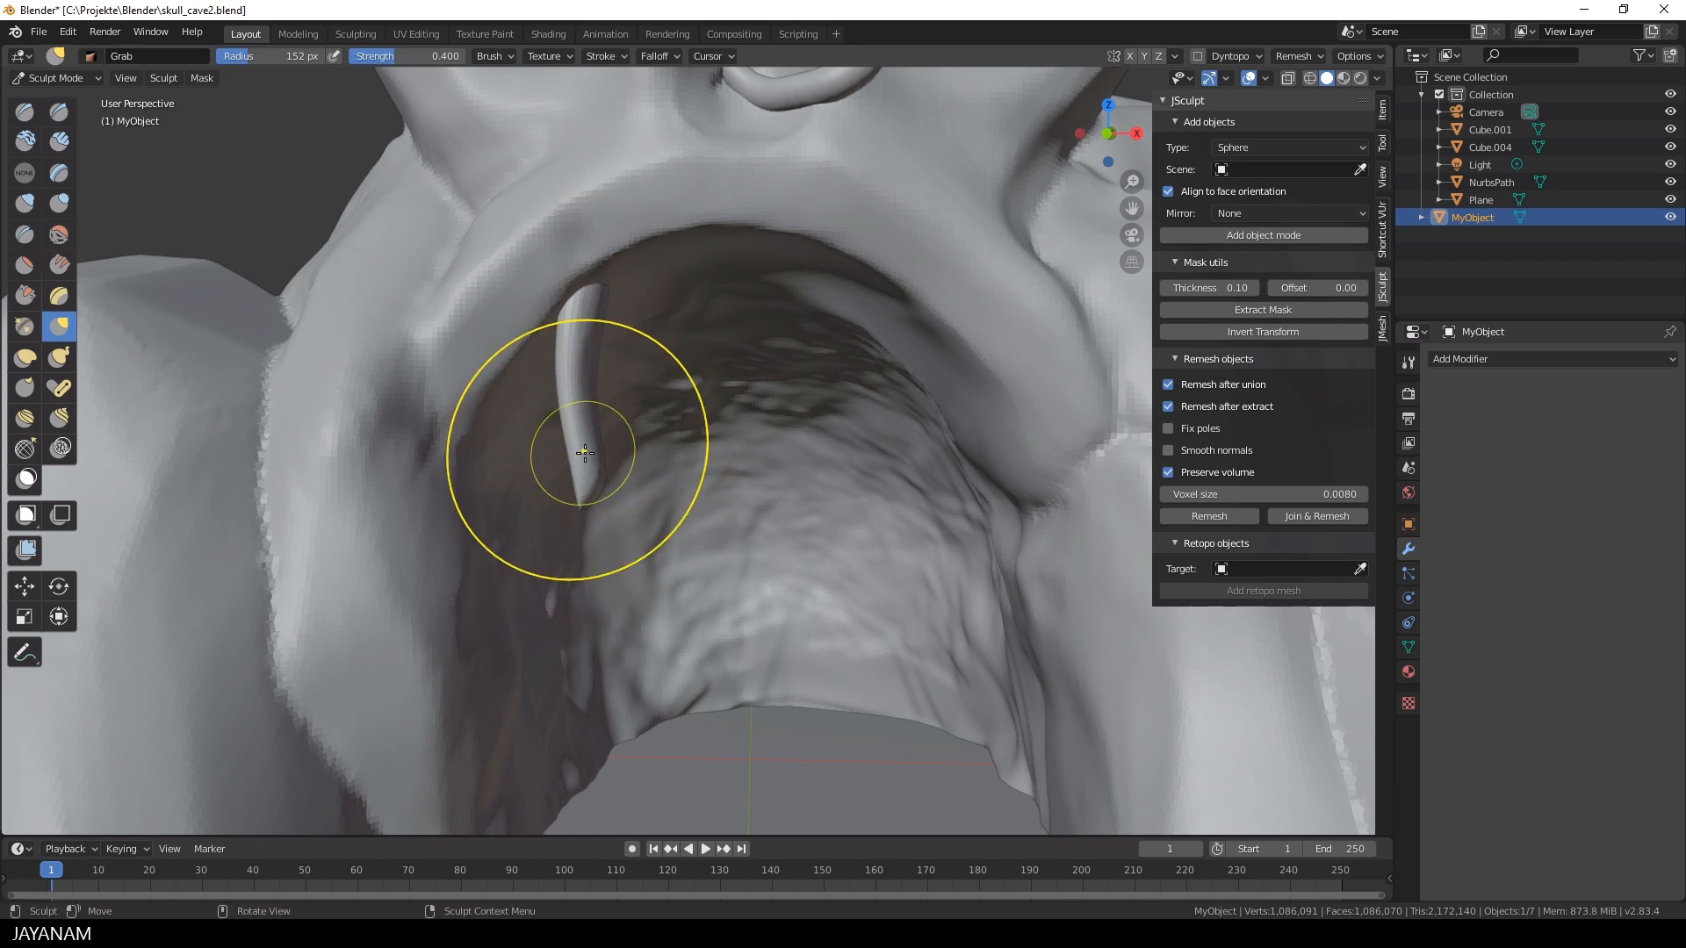
Bend the fang into a curved tooth with the Grab brush, then mirror it
{"action": "left_click_drag", "start_coordinate": [584, 450], "coordinate": [557, 315]}
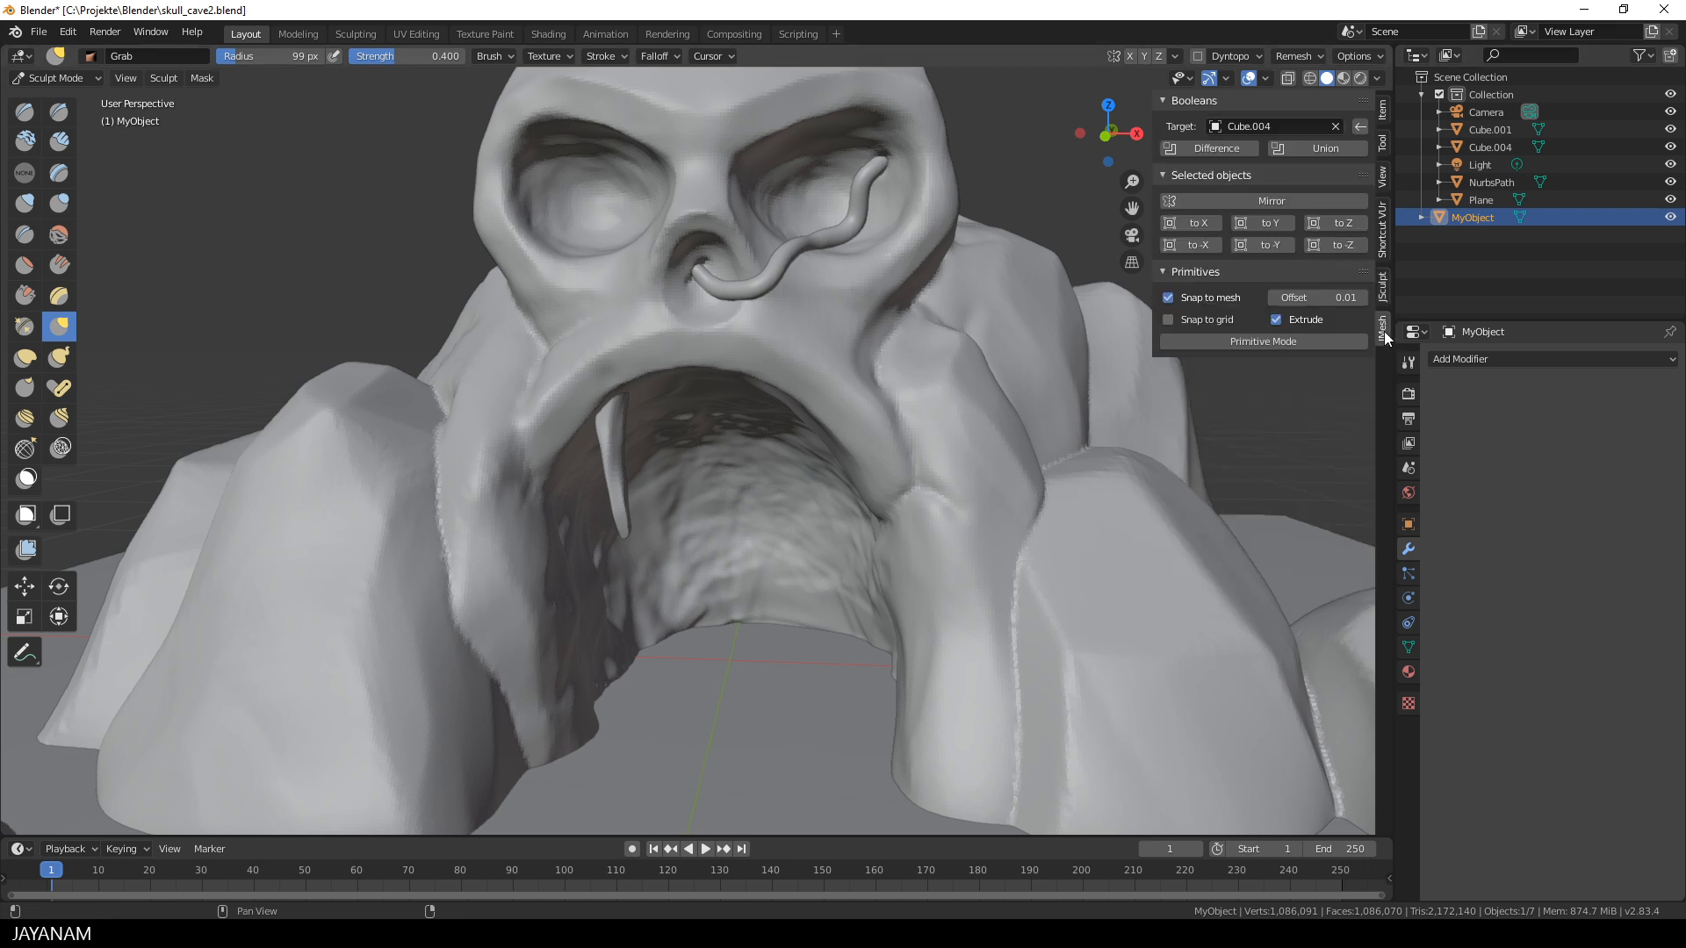
{"action": "left_click", "coordinate": [1270, 201]}
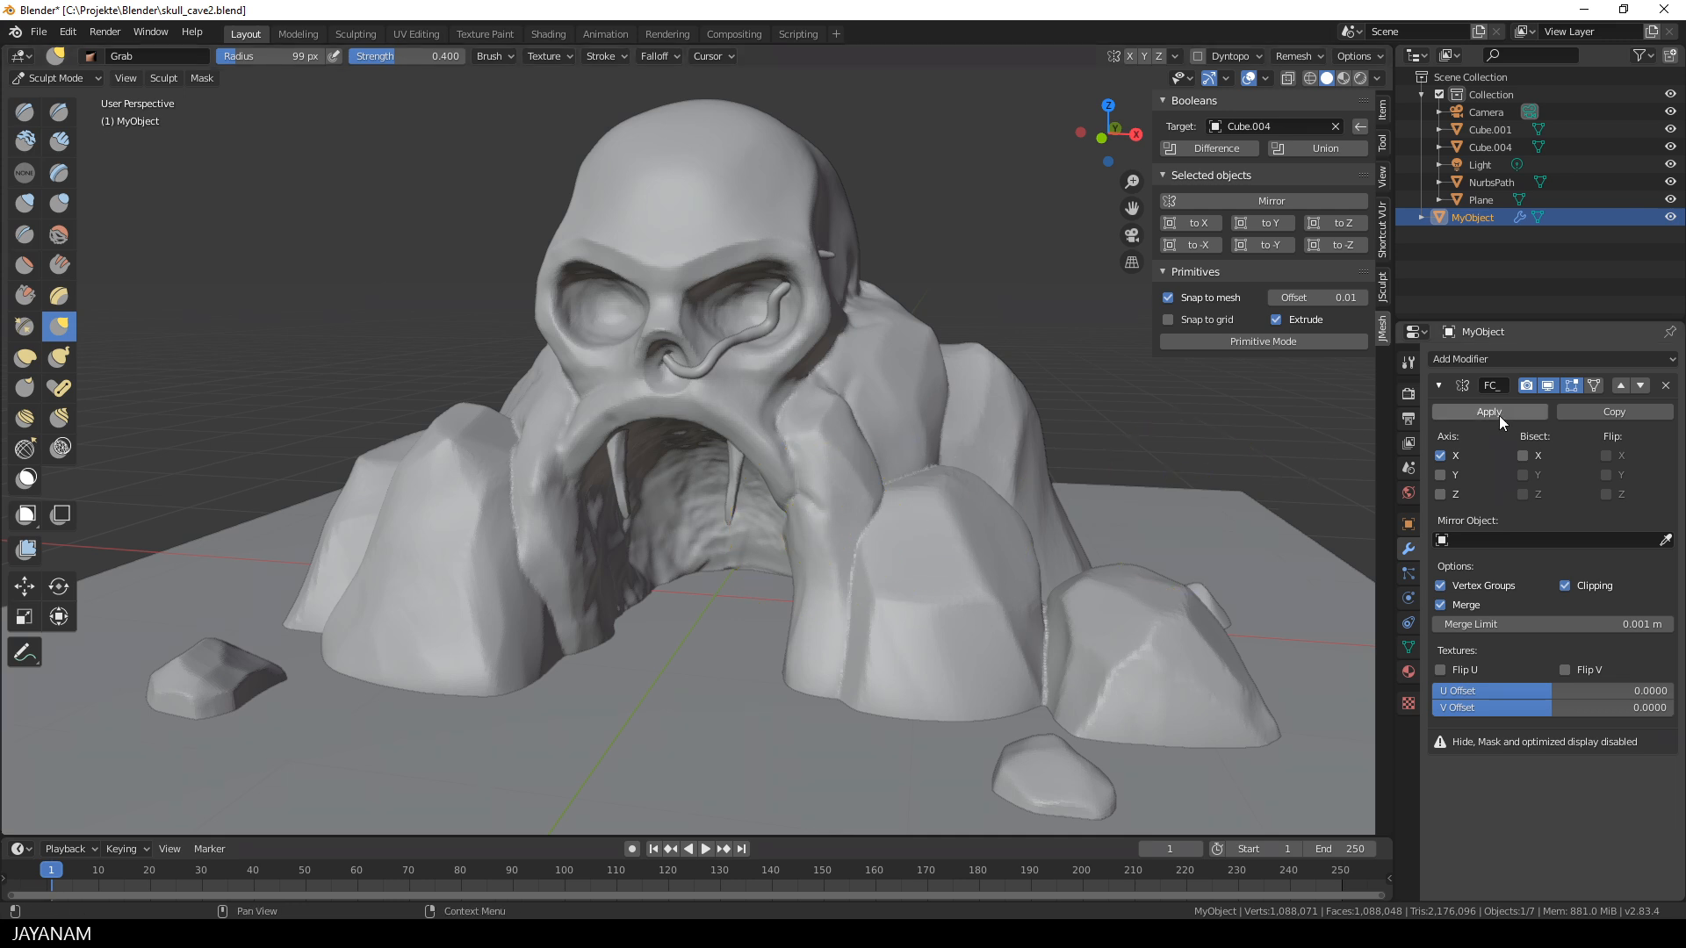
{"action": "mouse_move", "coordinate": [1488, 412]}
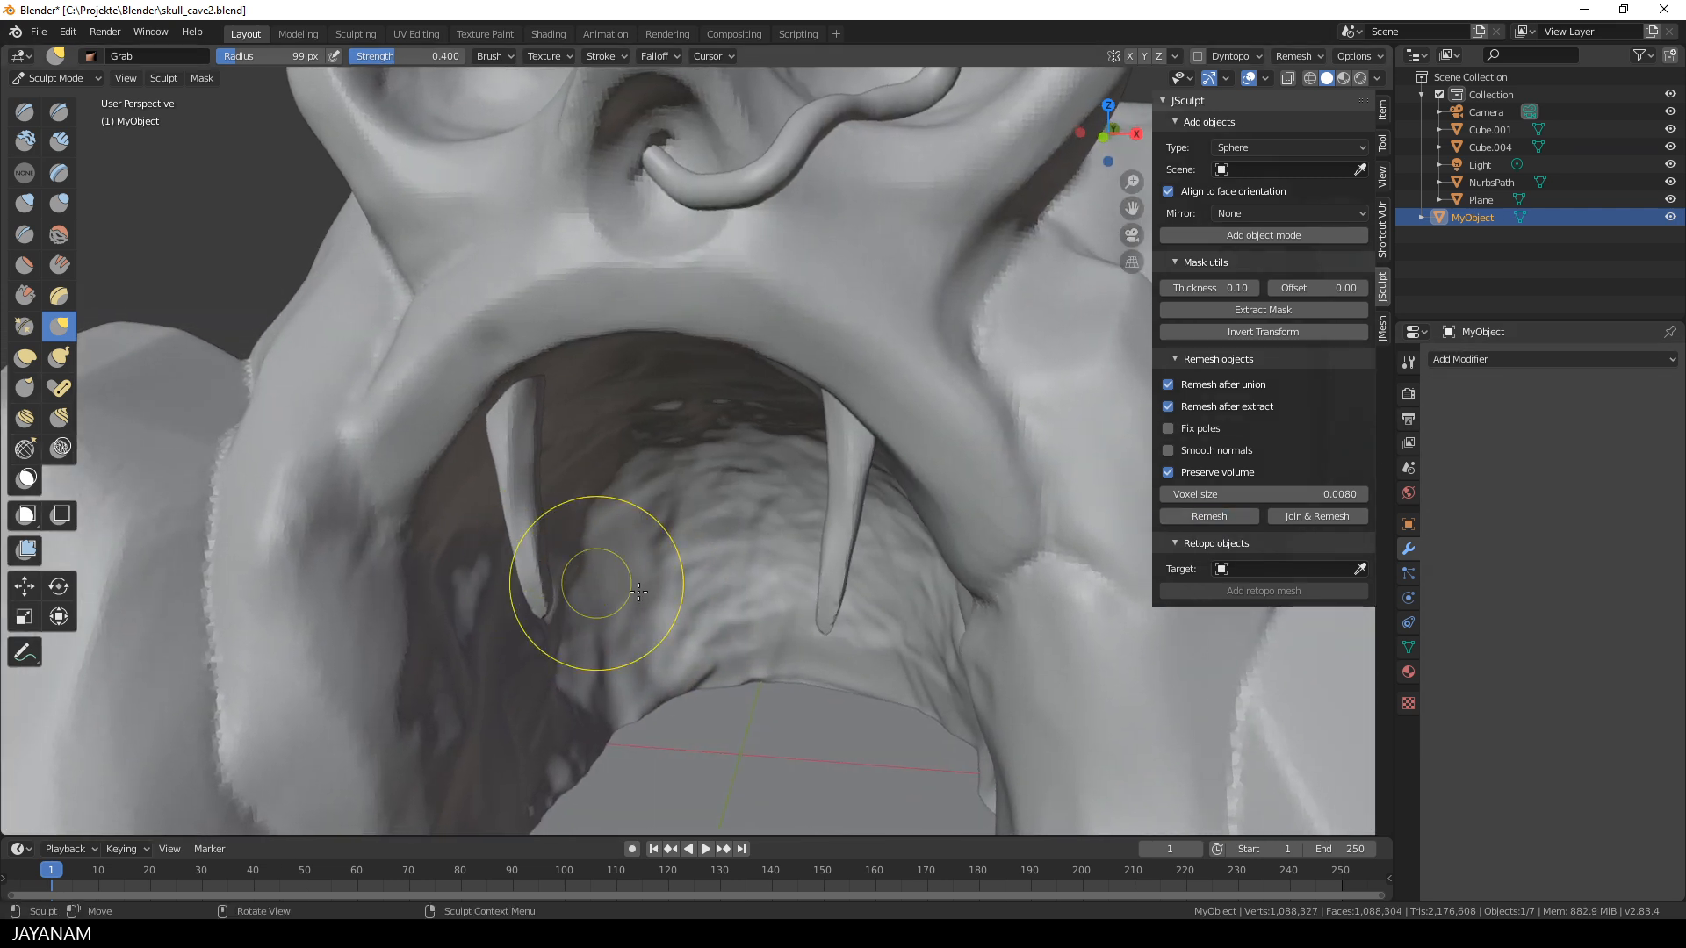
Drag the left fang with the Grab brush to lengthen and point it
{"action": "left_click_drag", "start_coordinate": [637, 590], "coordinate": [844, 589]}
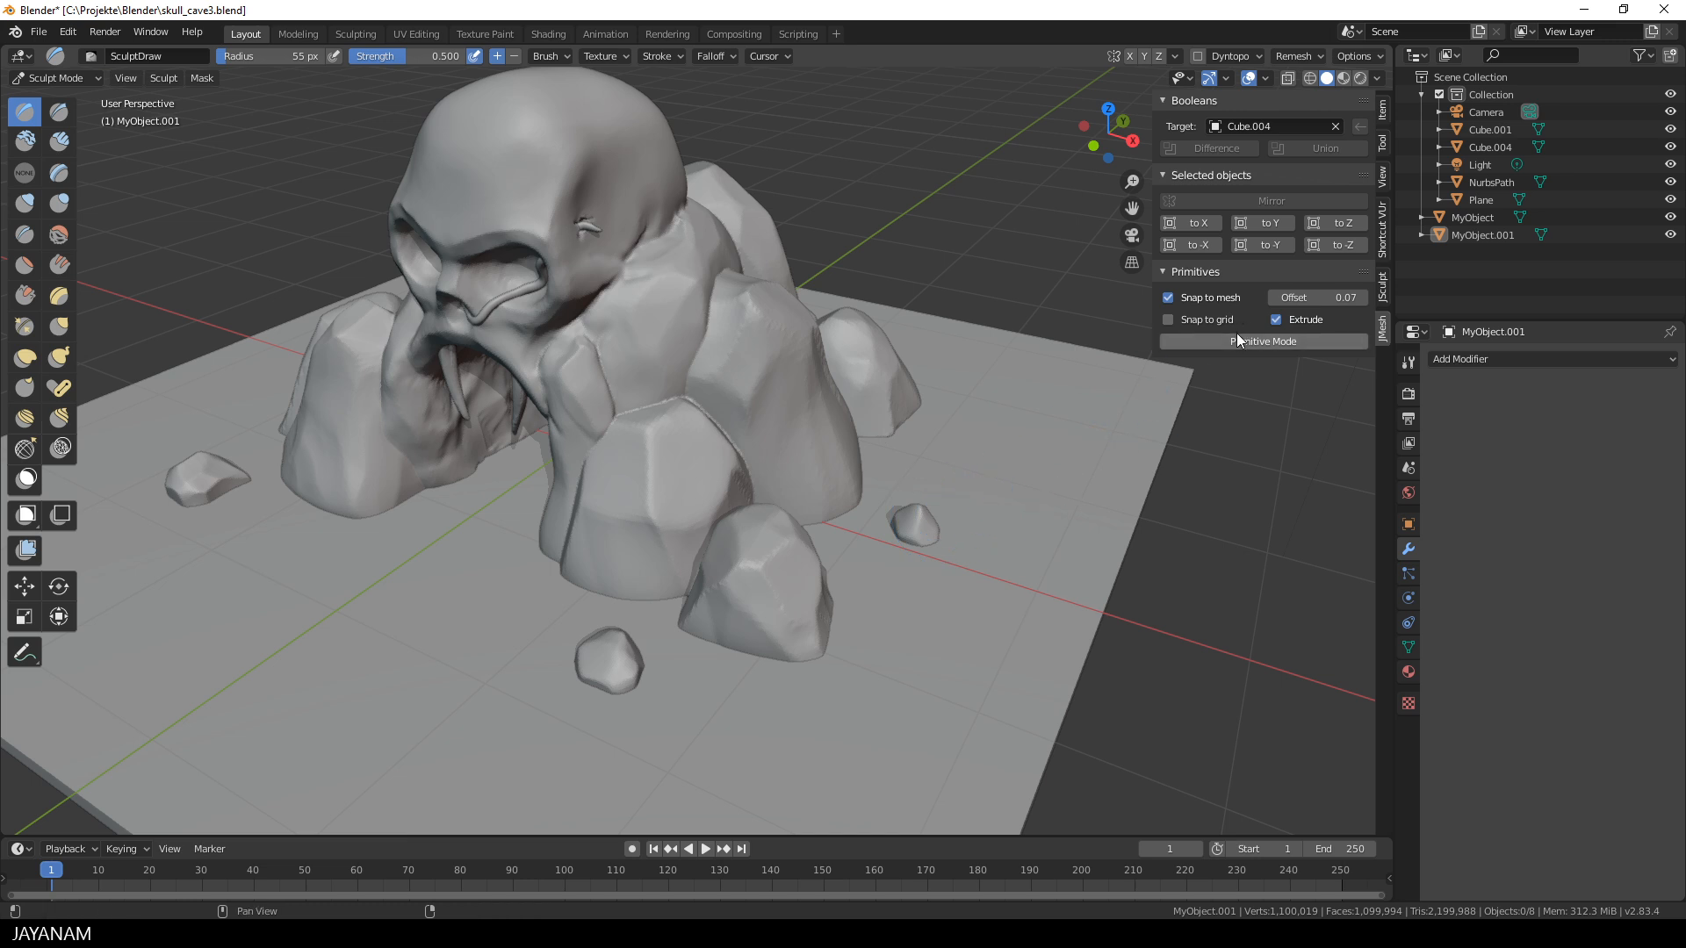
Start a Polyline primitive and place its first point on the front rock
{"action": "left_click", "coordinate": [1263, 341]}
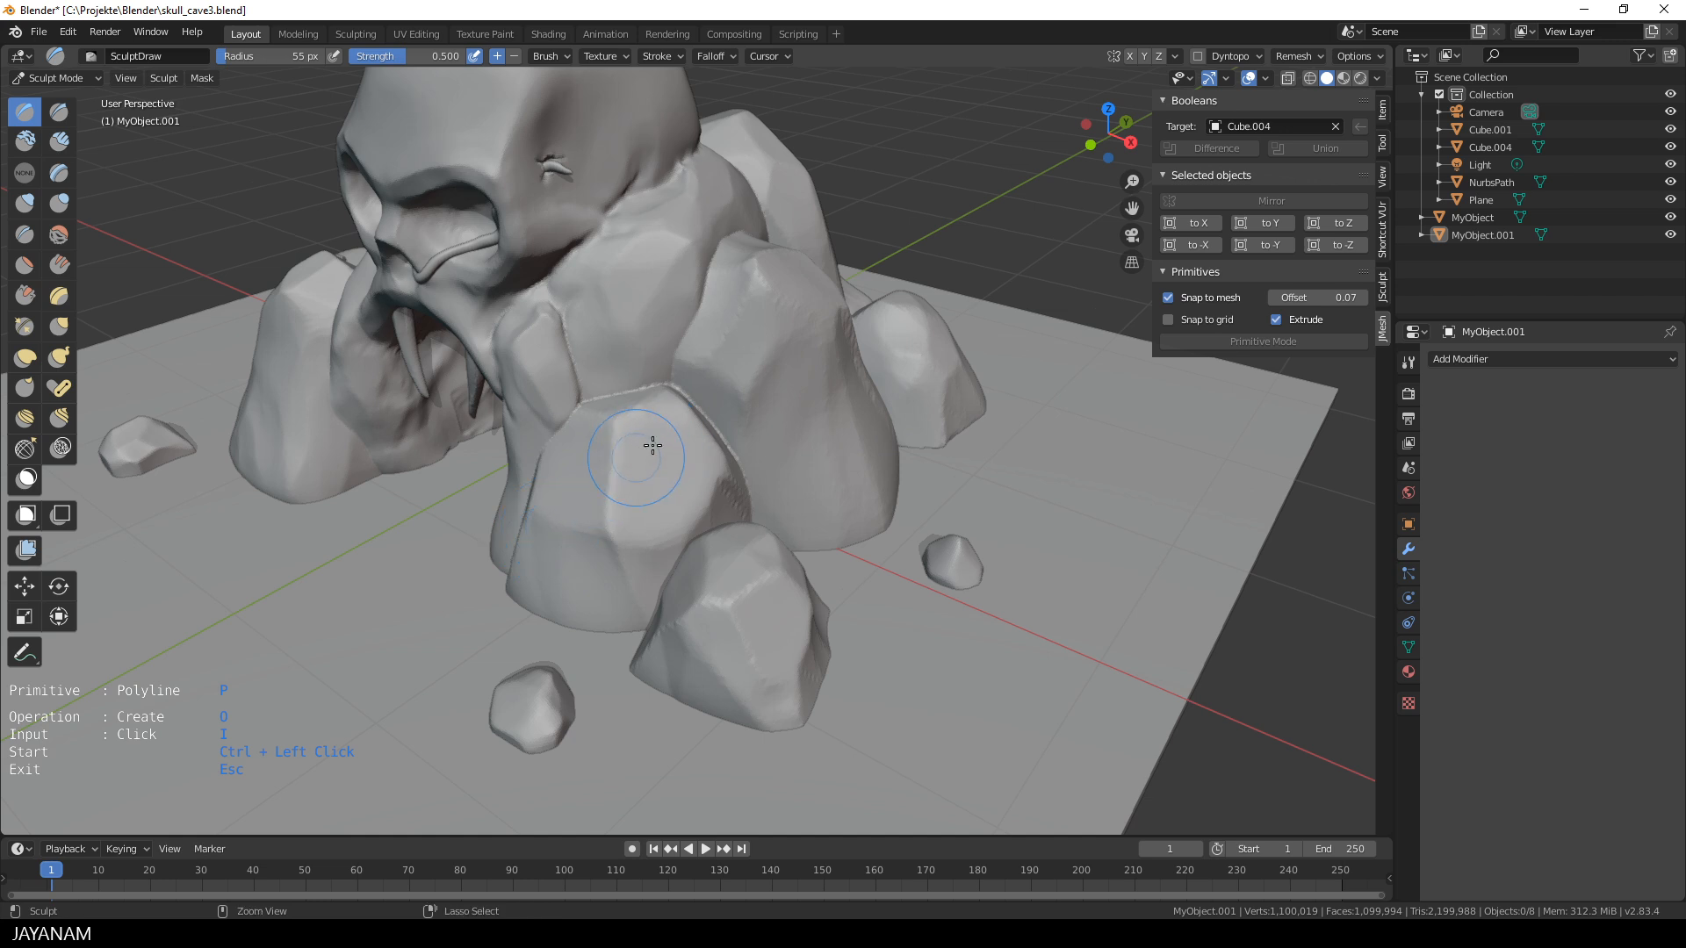
{"action": "left_click", "coordinate": [651, 446]}
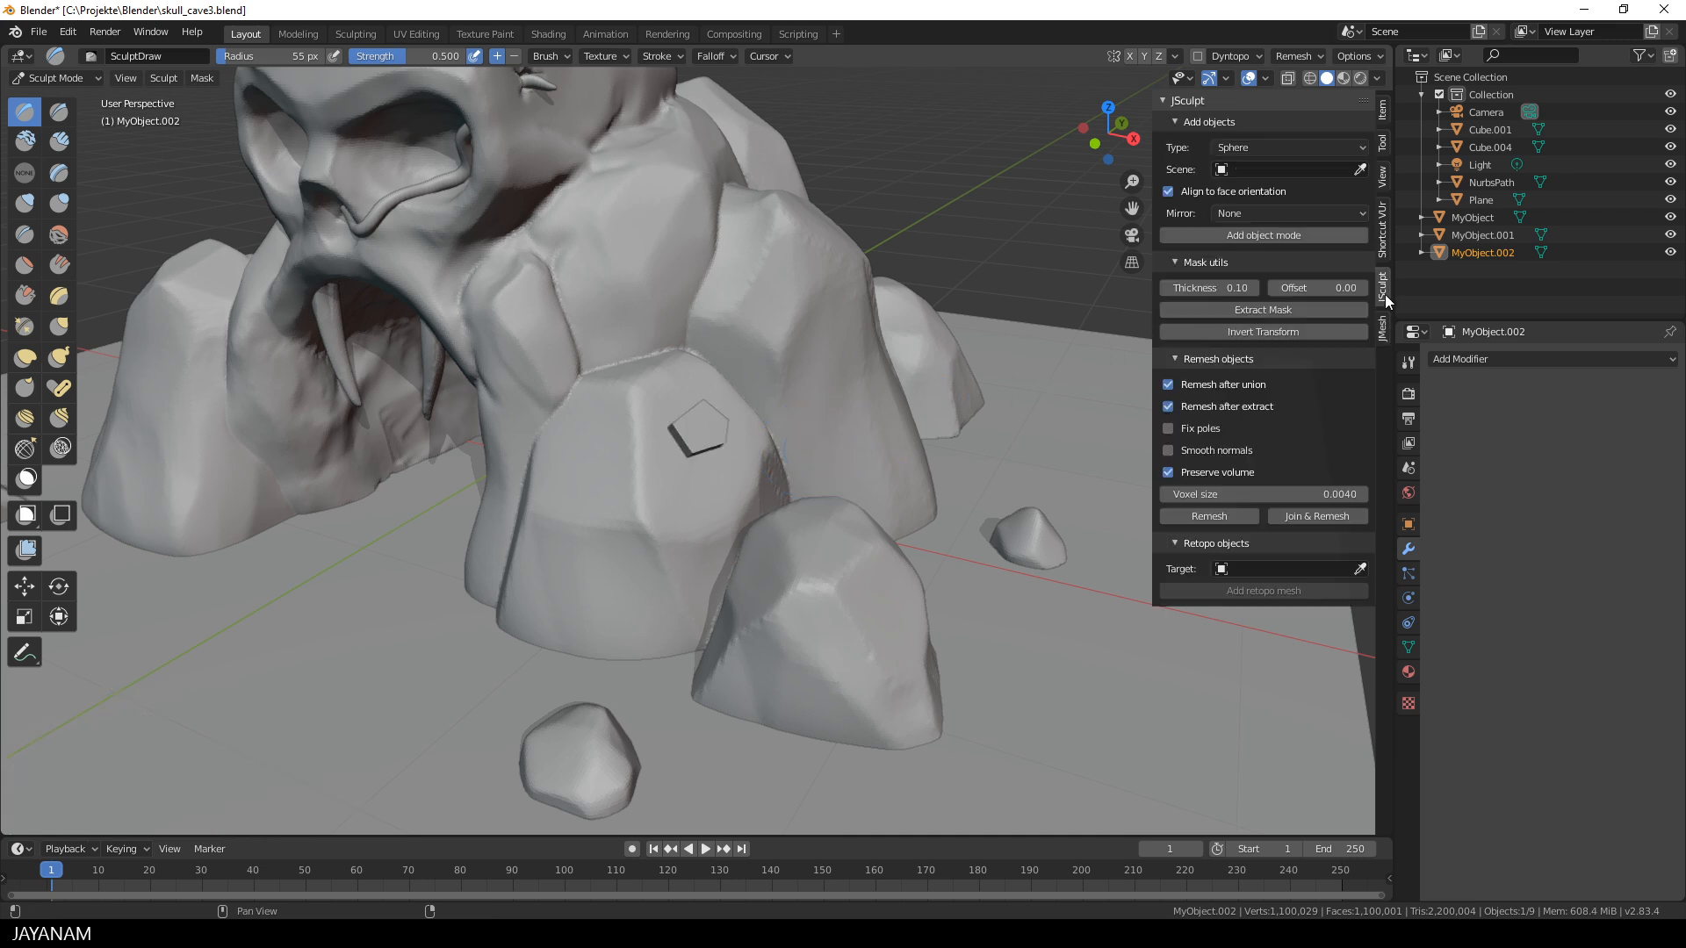
Remesh the pentagonal stone at voxel size 0.0040 from the JSculpt tab
{"action": "left_click", "coordinate": [1040, 519]}
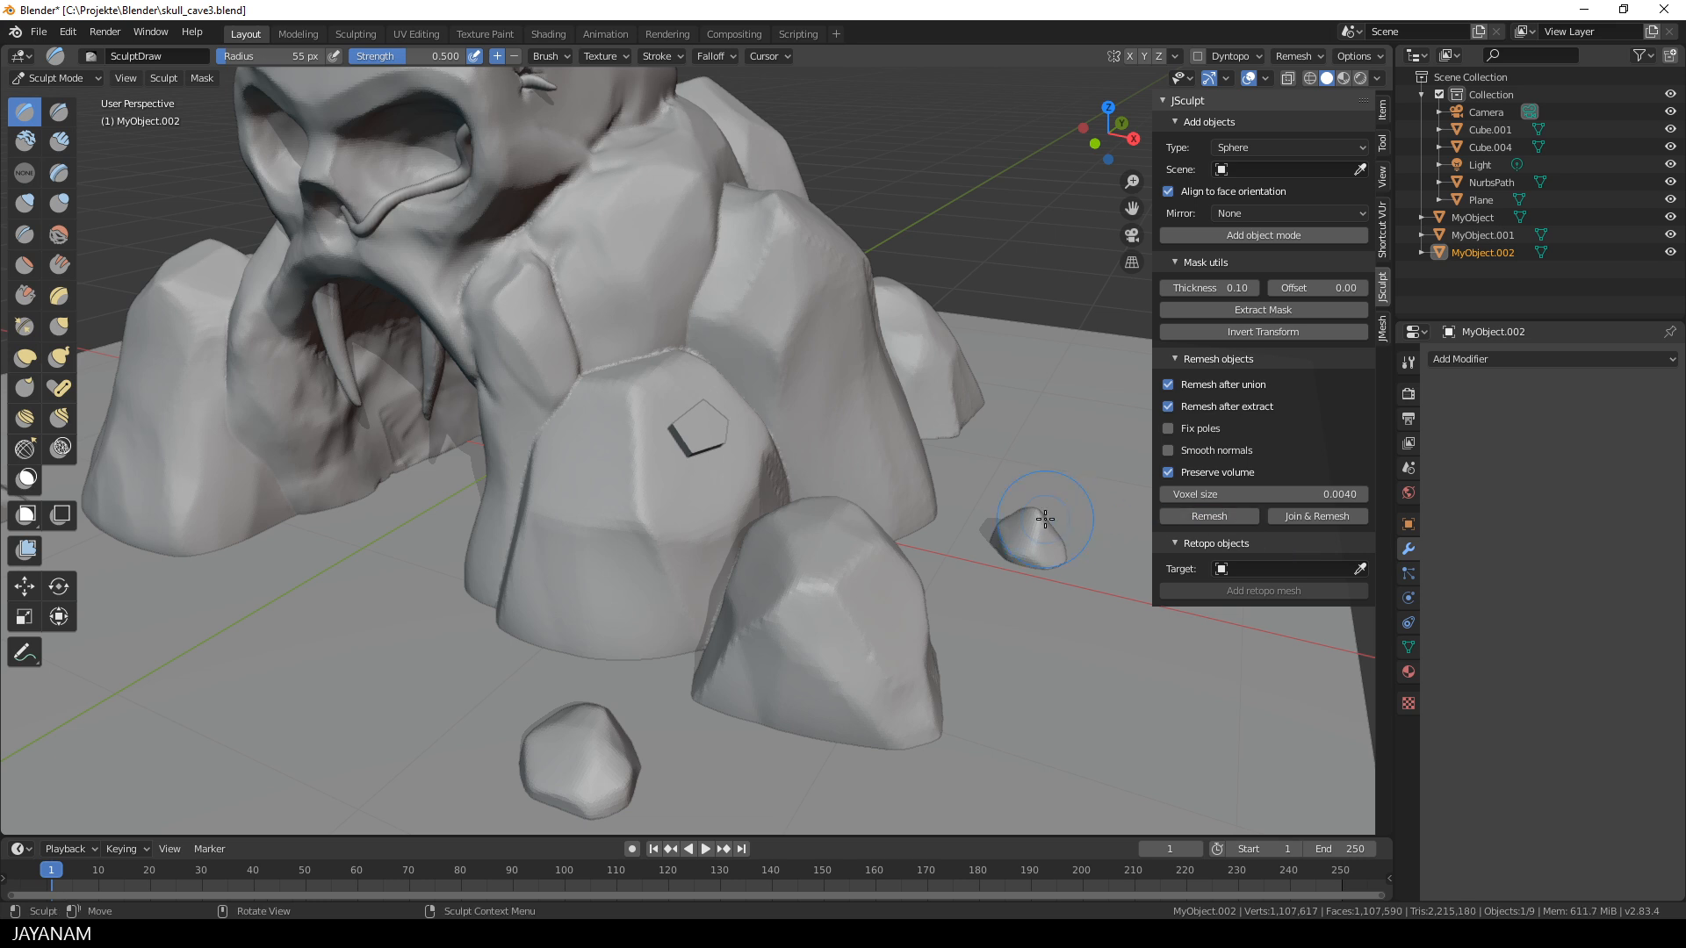